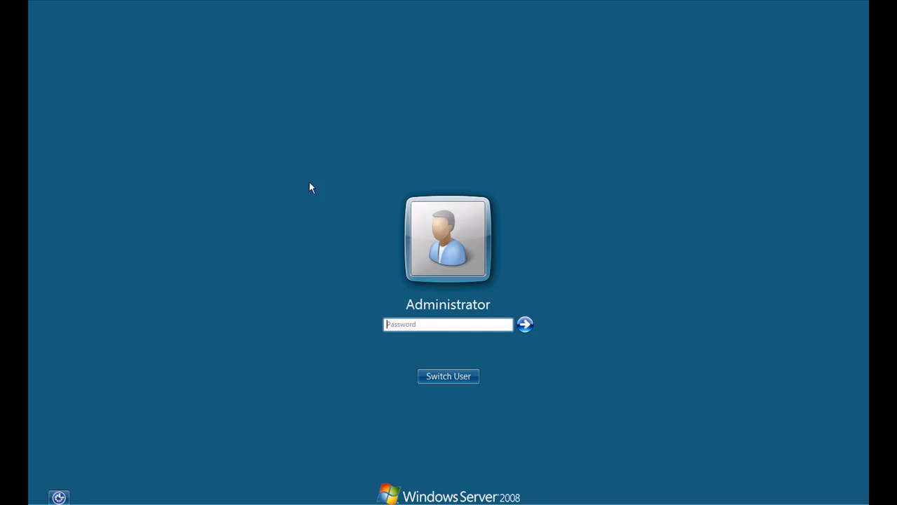
mouse_move(325, 303)
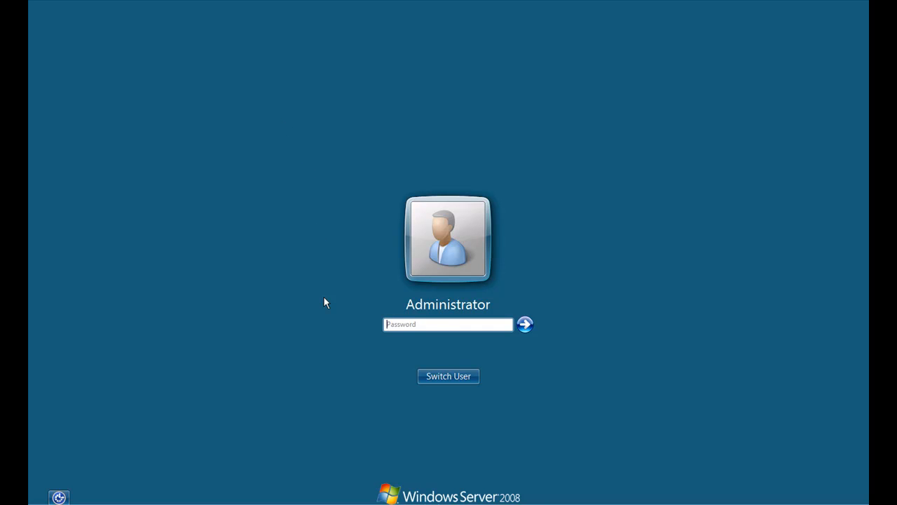
mouse_move(400, 316)
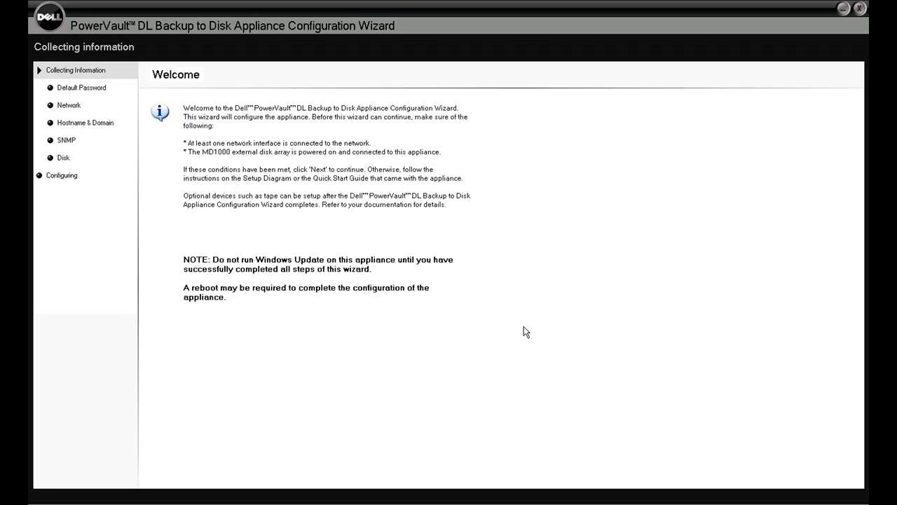
mouse_move(698, 368)
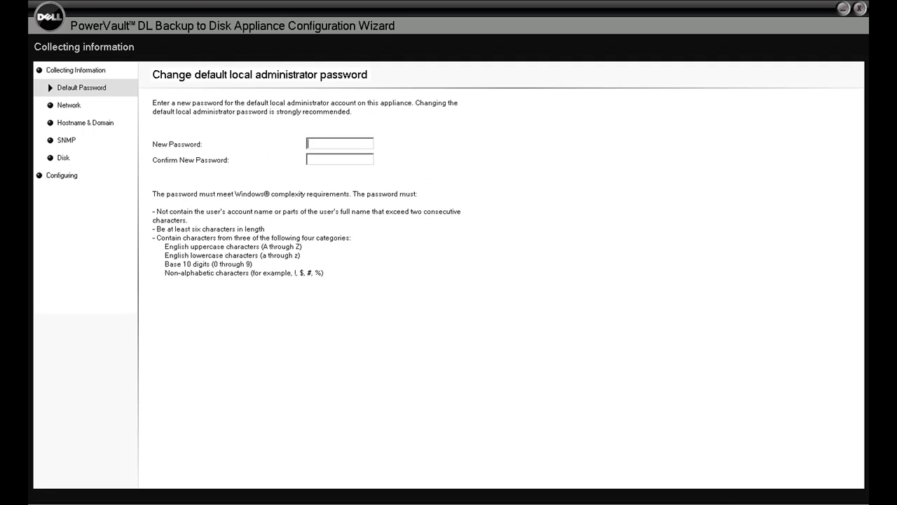
mouse_move(566, 494)
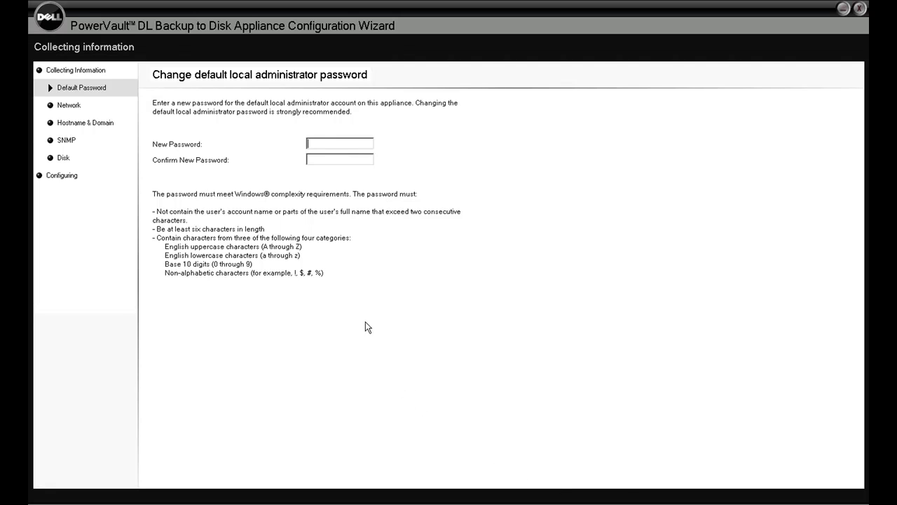
mouse_move(334, 161)
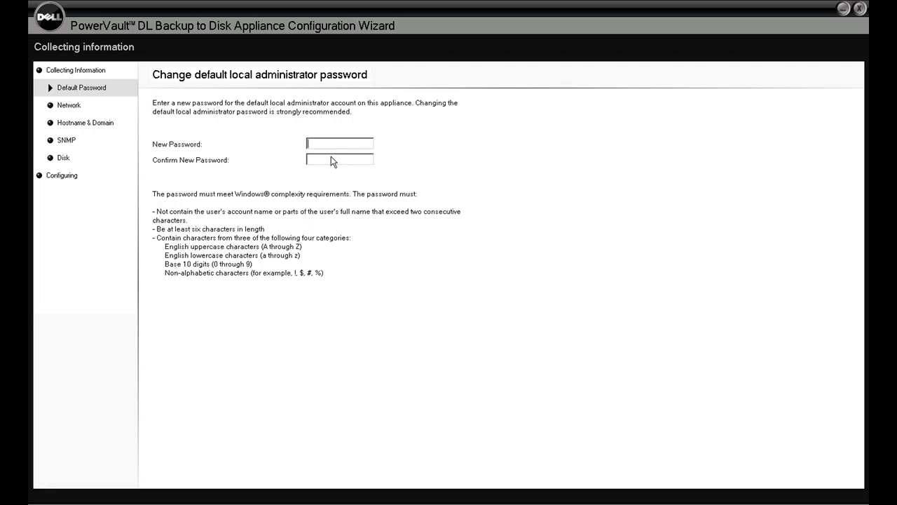
- Enter the new local administrator password and confirm it
type("password")
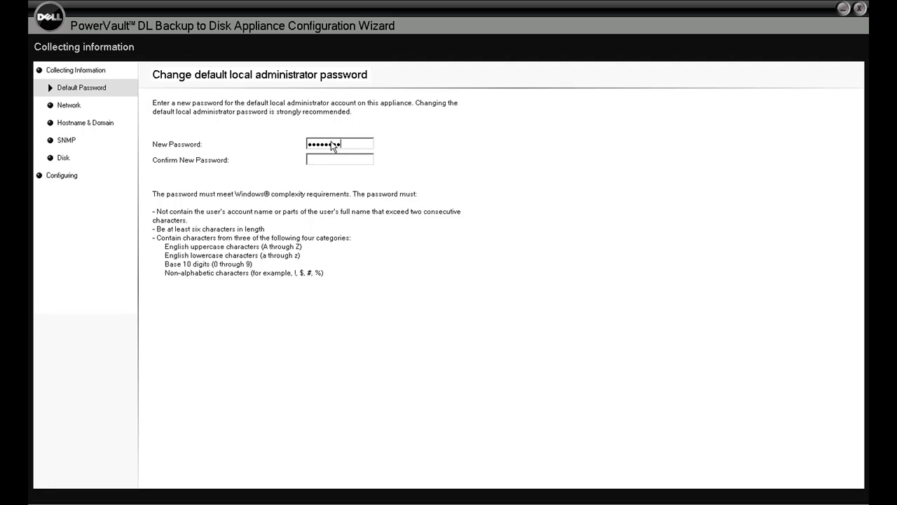
type("••••")
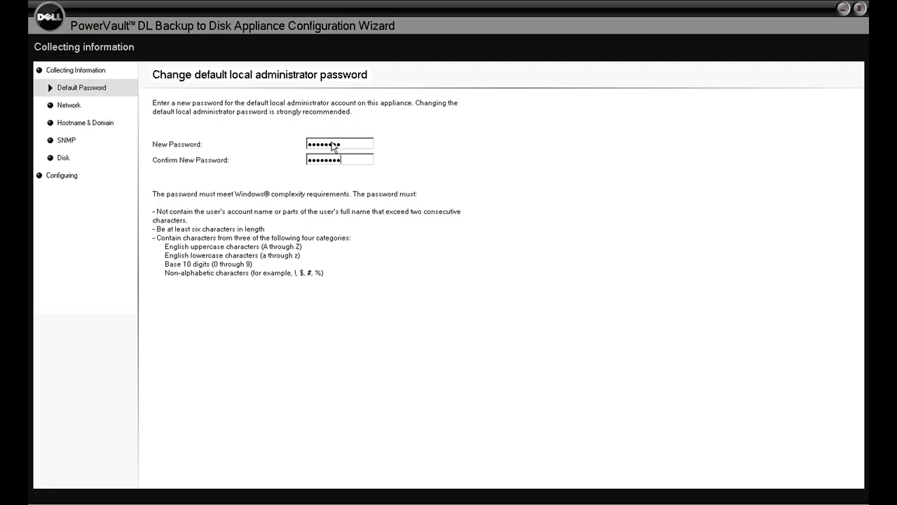
mouse_move(682, 264)
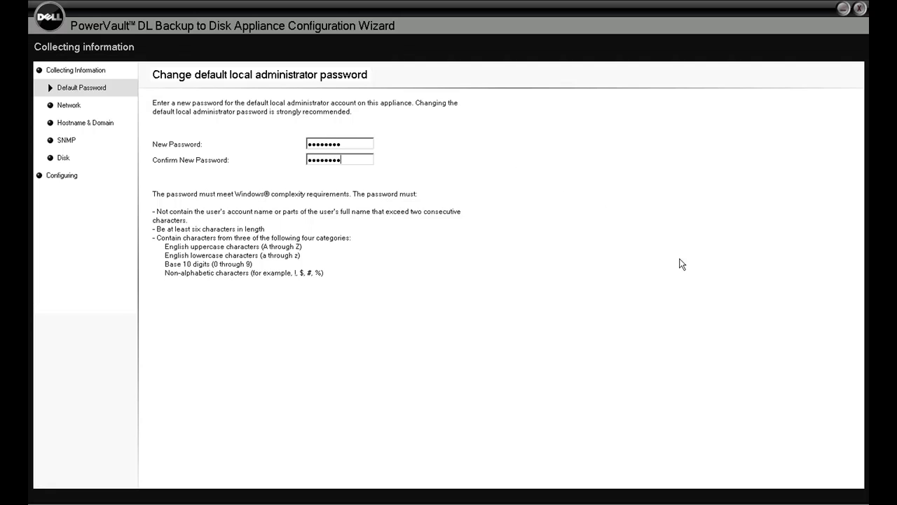
mouse_move(760, 434)
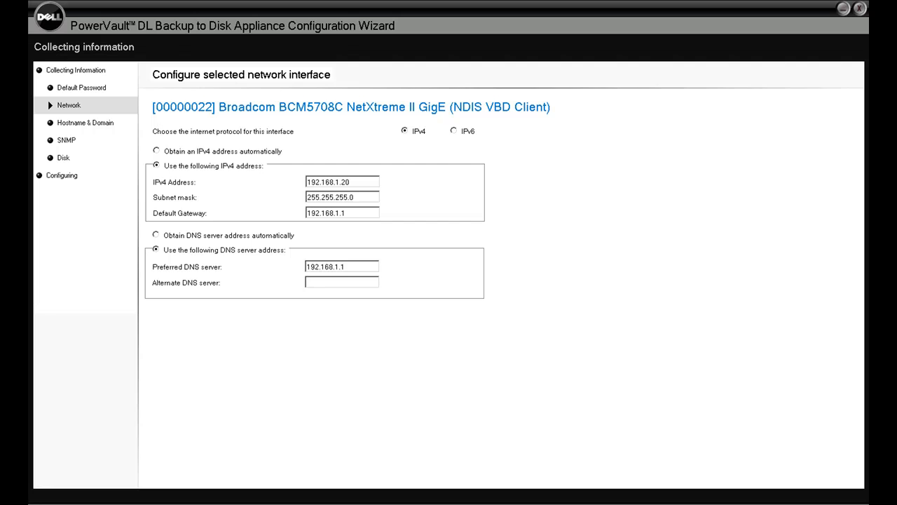
- Accept the static IPv4 192.168.1.20 with gateway and DNS 192.168.1.1 and continue
left_click(85, 122)
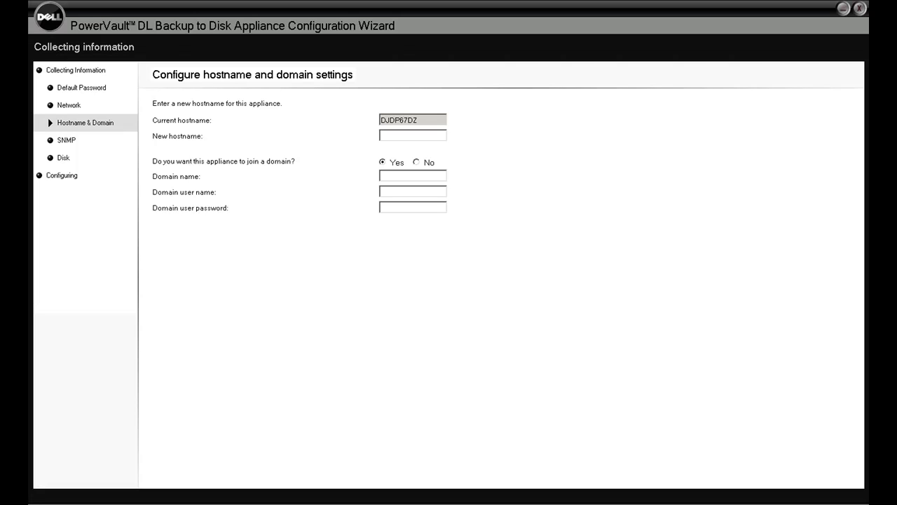
mouse_move(479, 420)
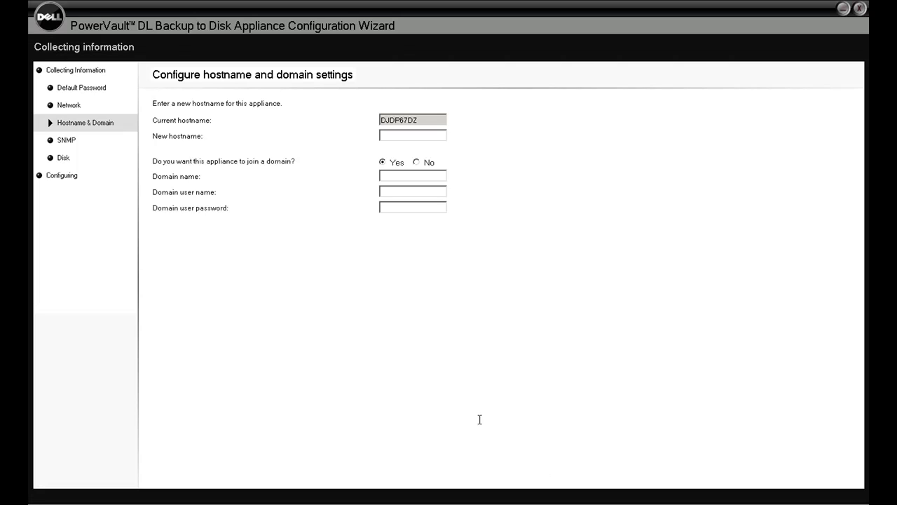
mouse_move(394, 235)
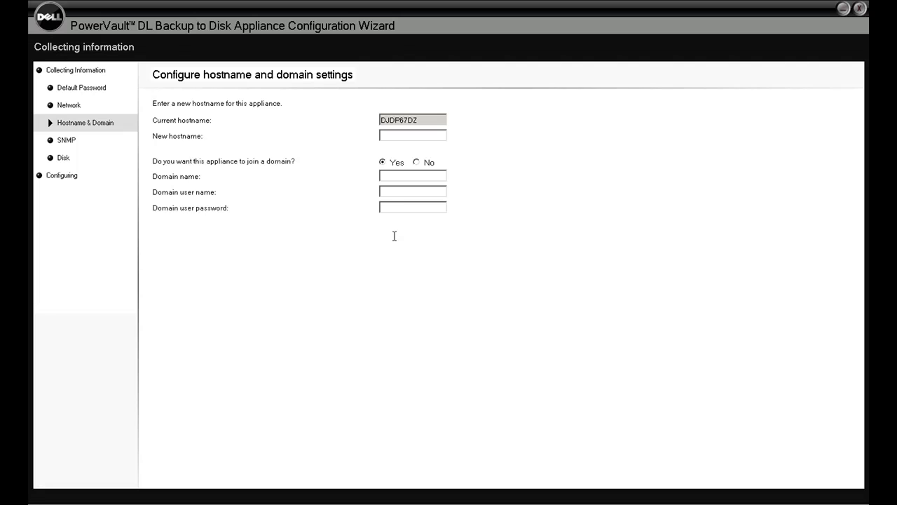
- Name the appliance PV-DL2000 and join domain DL2000 as Administrator, then continue
type("PV-DL2000")
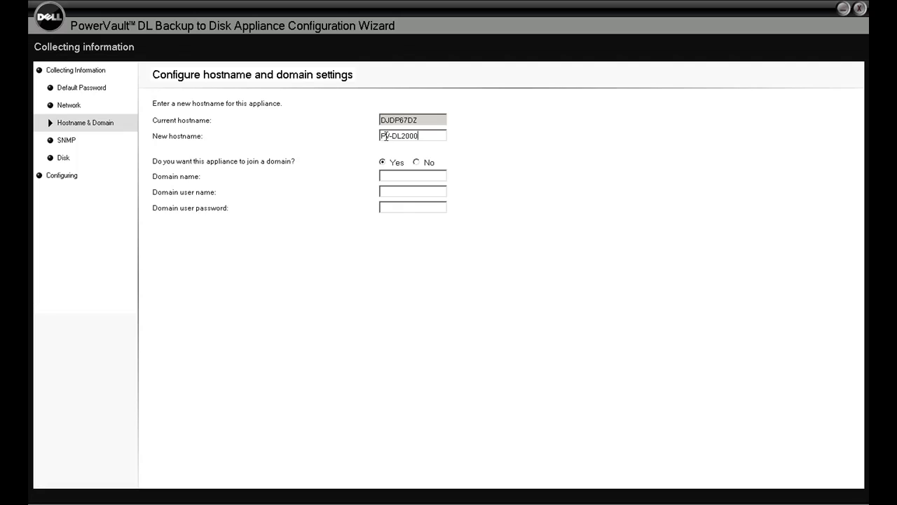
type("DL2000")
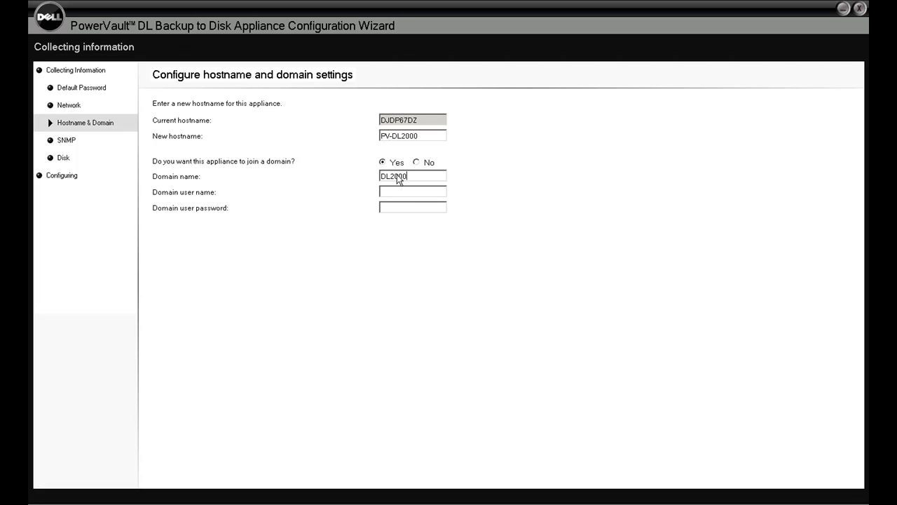
type("Administrator")
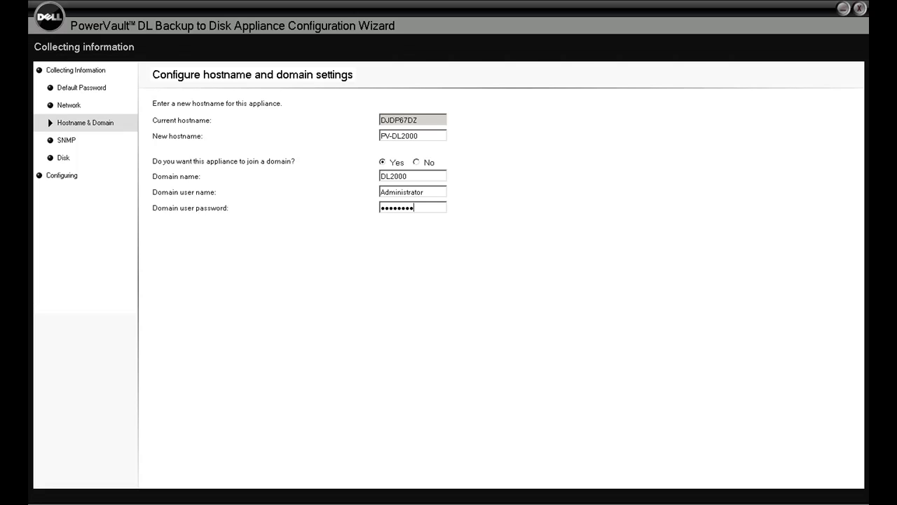
left_click(65, 140)
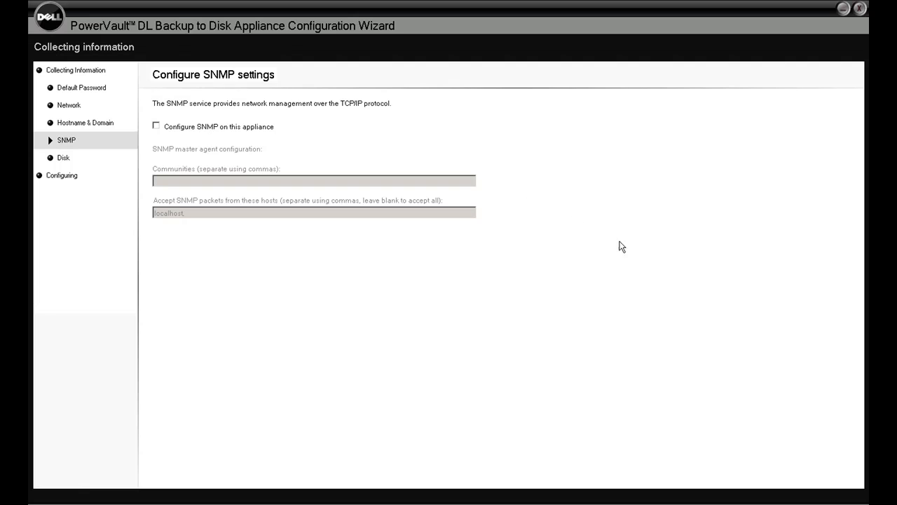
mouse_move(751, 409)
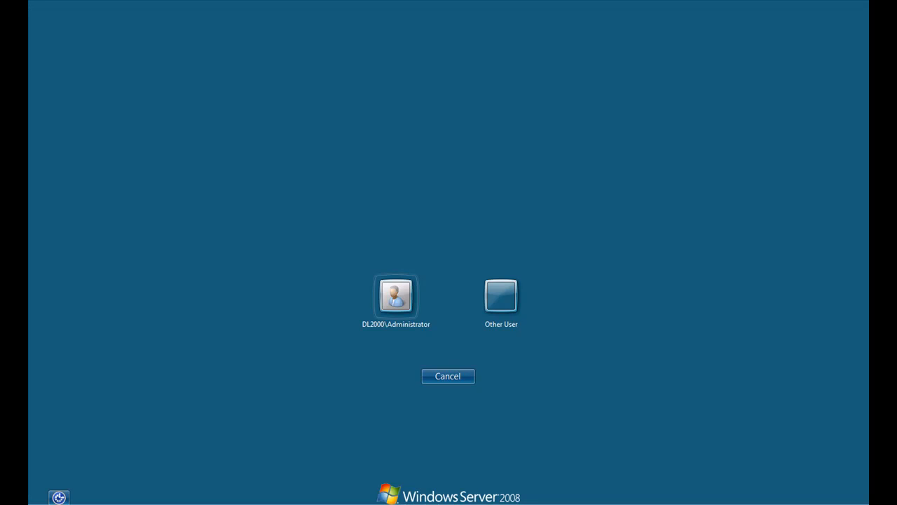
mouse_move(313, 301)
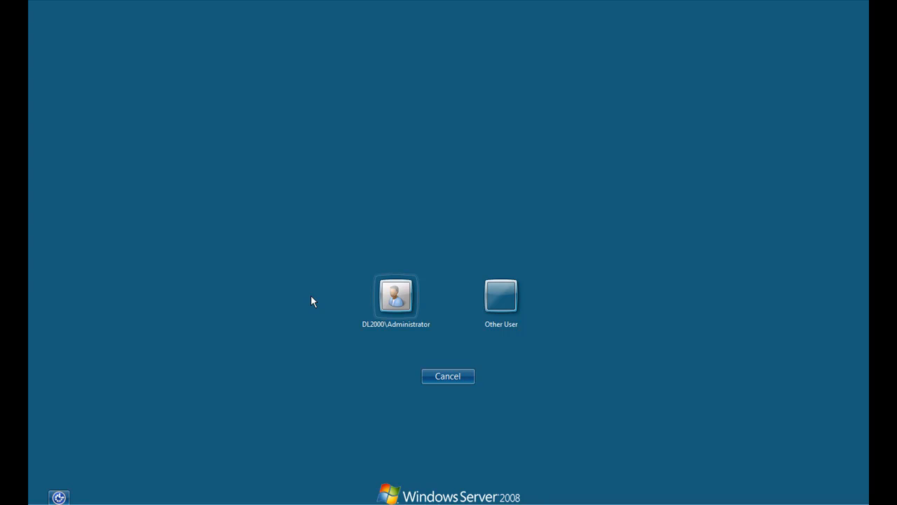
mouse_move(504, 311)
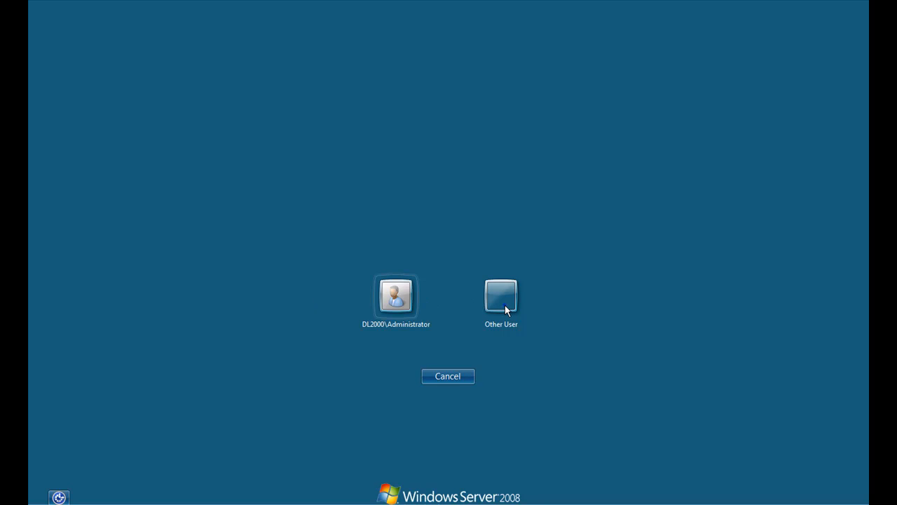
- Choose Other User on the logon screen and begin entering DL2000 domain credentials
left_click(501, 294)
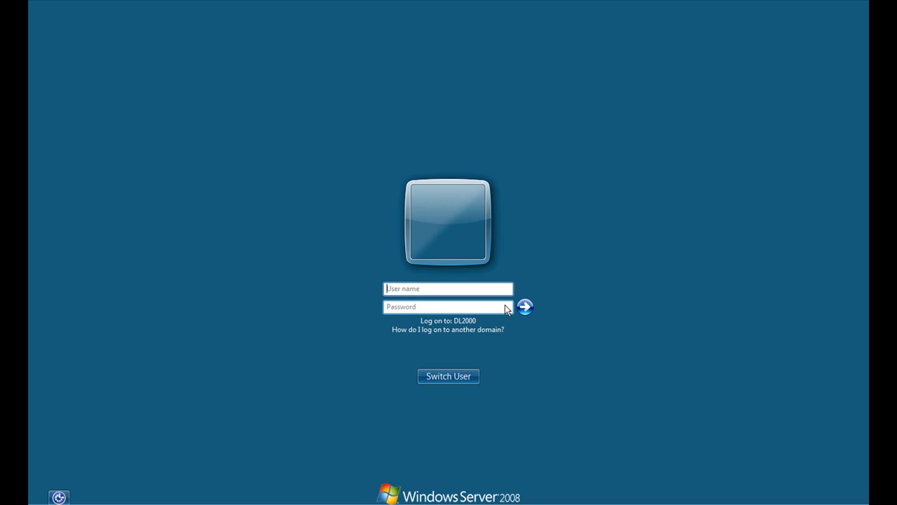
left_click(525, 306)
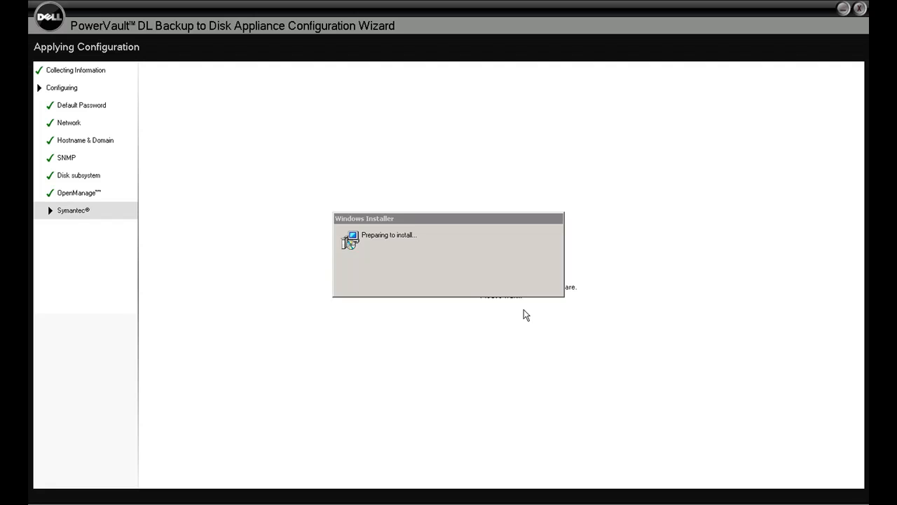
mouse_move(372, 336)
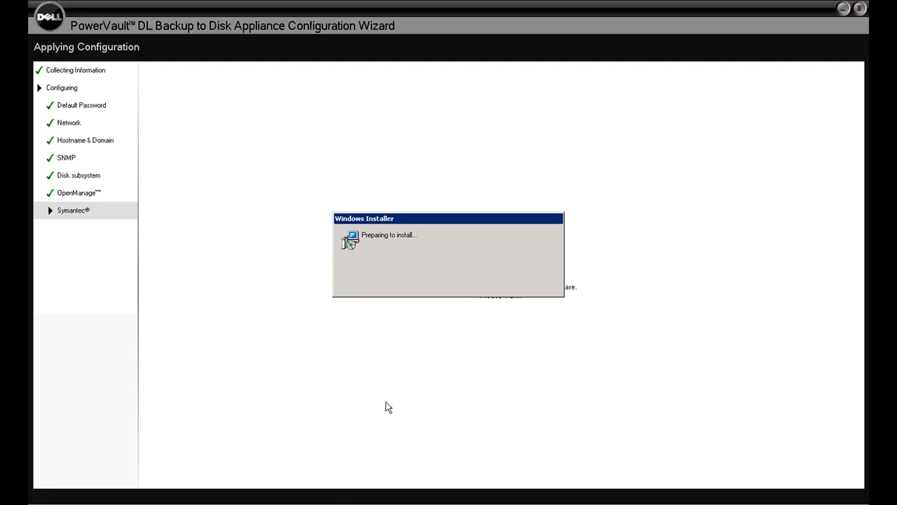
mouse_move(408, 250)
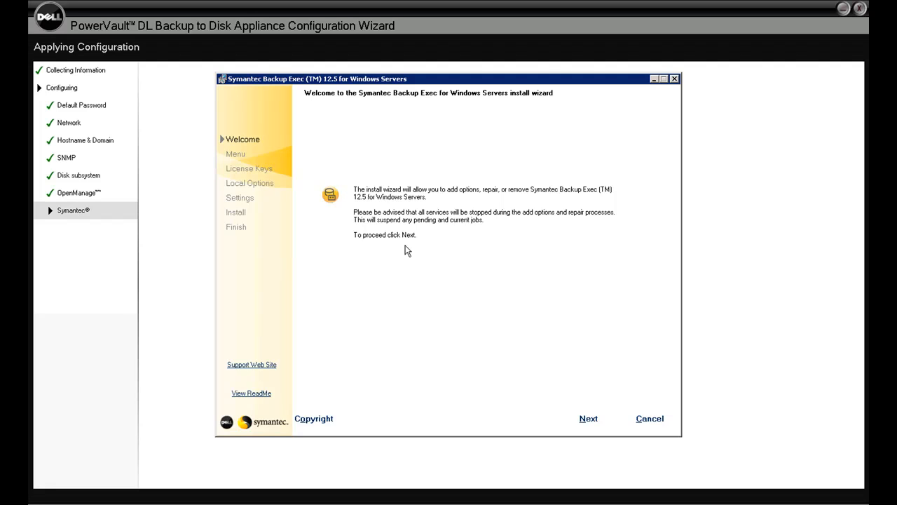
mouse_move(589, 418)
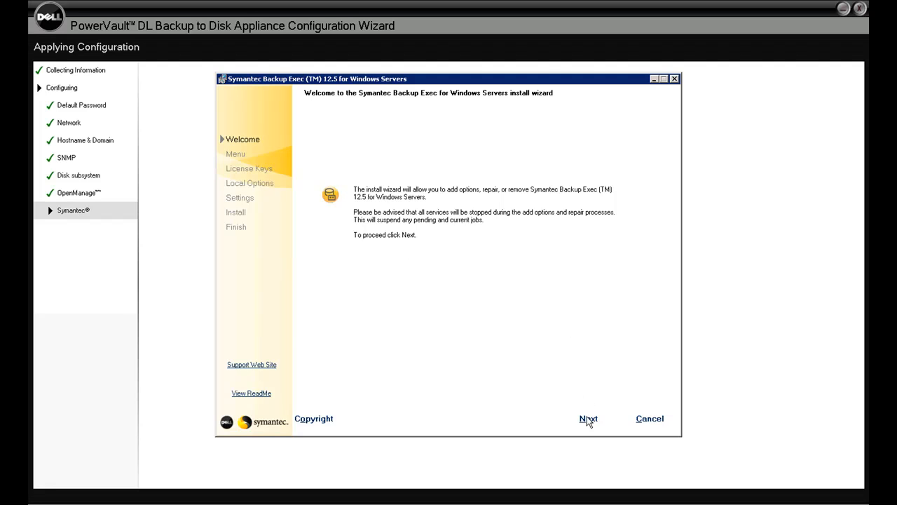
- Accept the Backup Exec 12.5 license agreement and move past the welcome pages
left_click(588, 418)
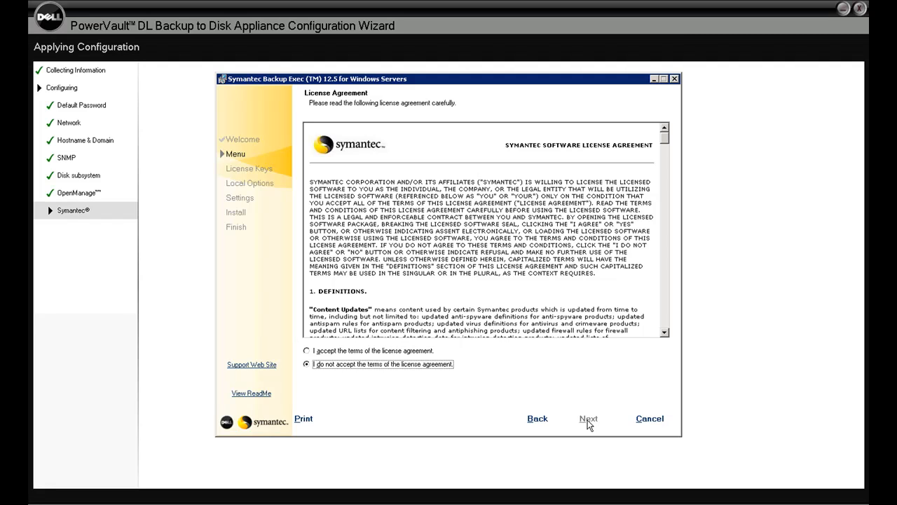
left_click(306, 351)
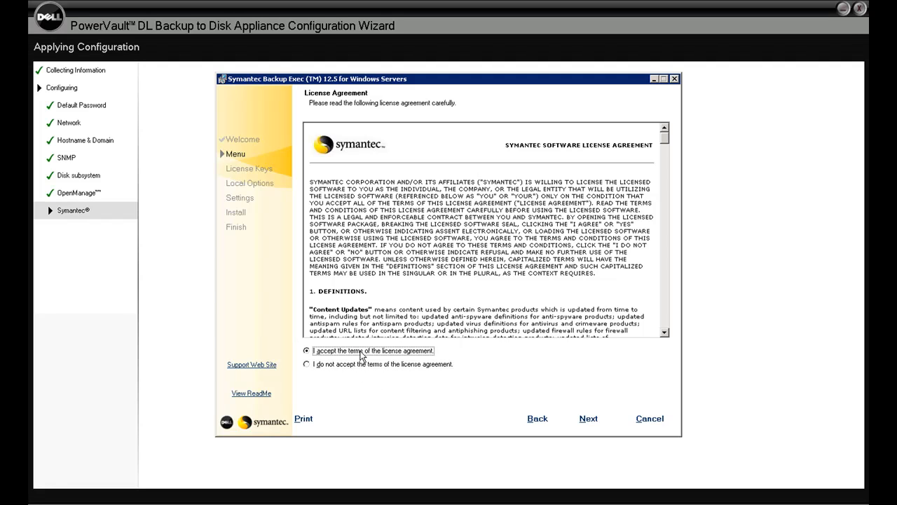
mouse_move(370, 359)
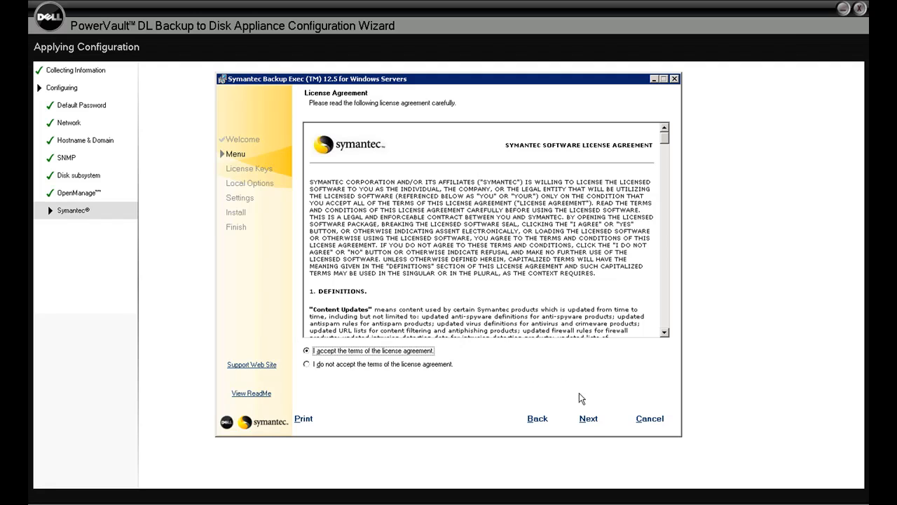
left_click(589, 418)
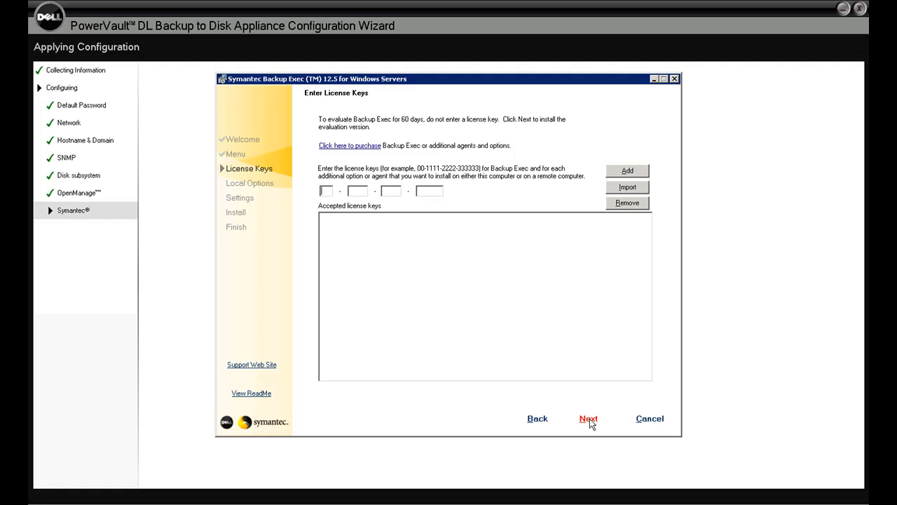
- Continue without license keys as a 60-day evaluation and acknowledge the notice
left_click(589, 418)
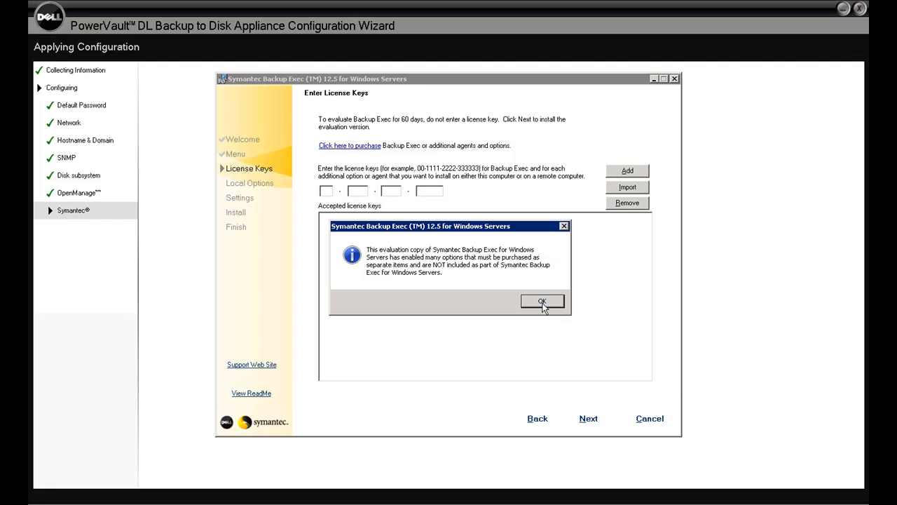
left_click(541, 302)
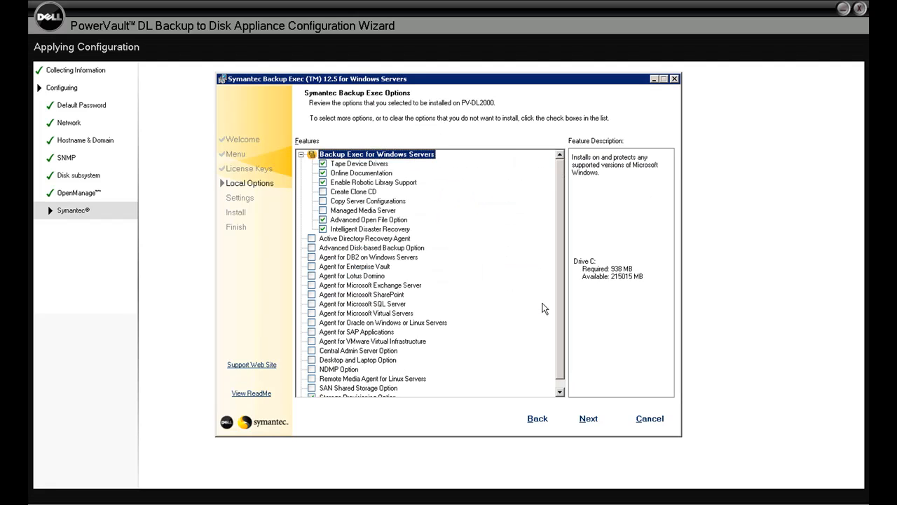
mouse_move(356, 308)
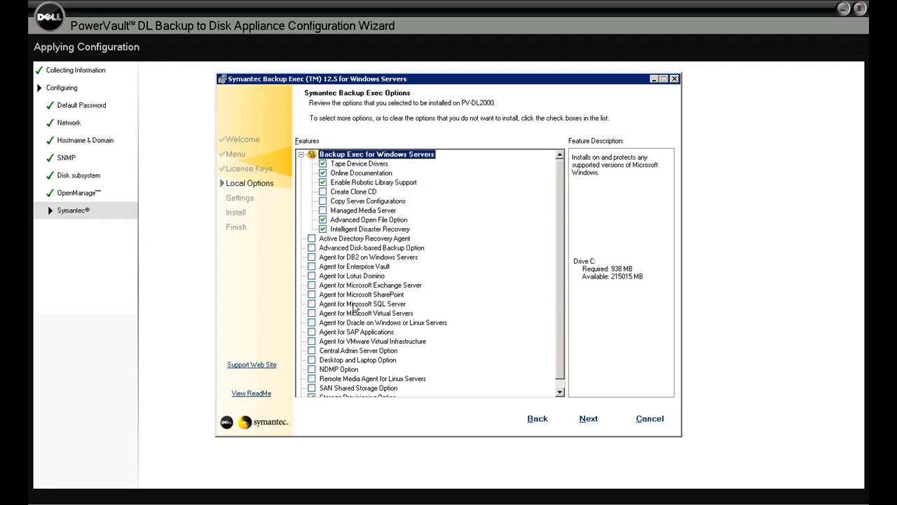
- Include the SQL Server, Exchange Server and VMware Virtual Infrastructure agents and continue
left_click(311, 303)
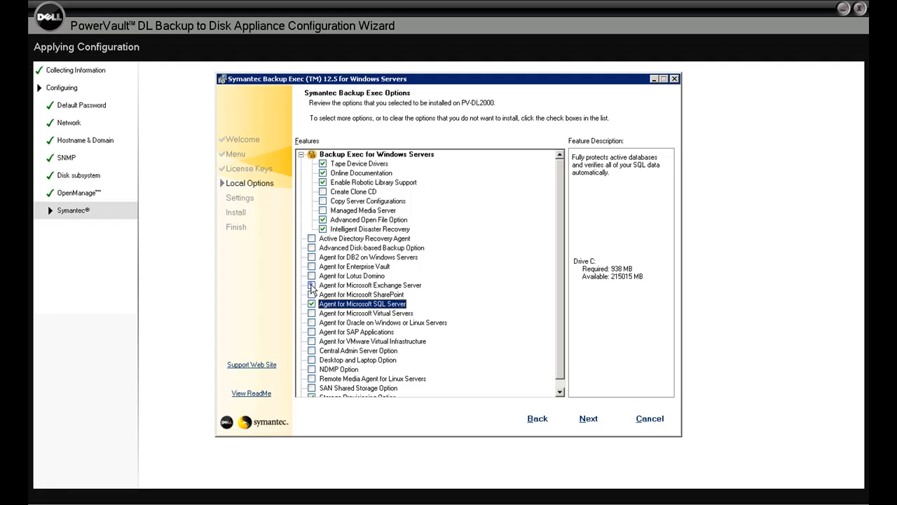
left_click(311, 285)
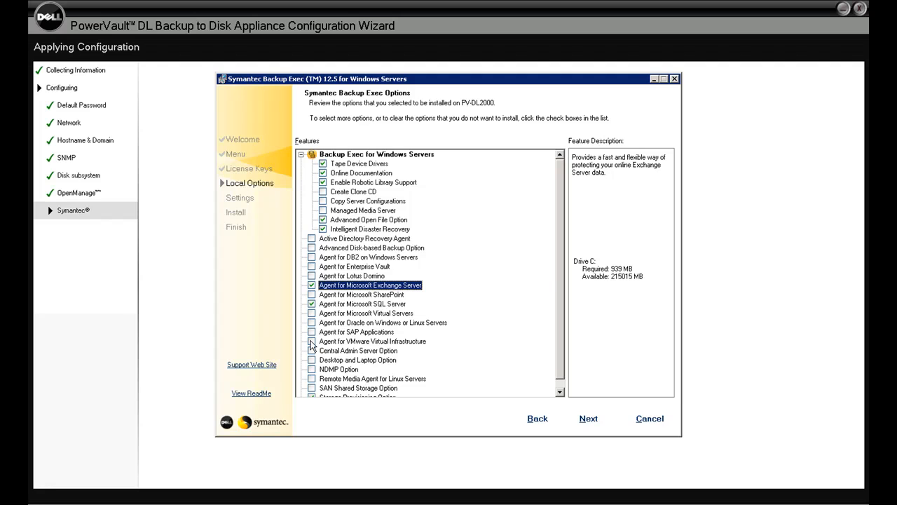
left_click(311, 342)
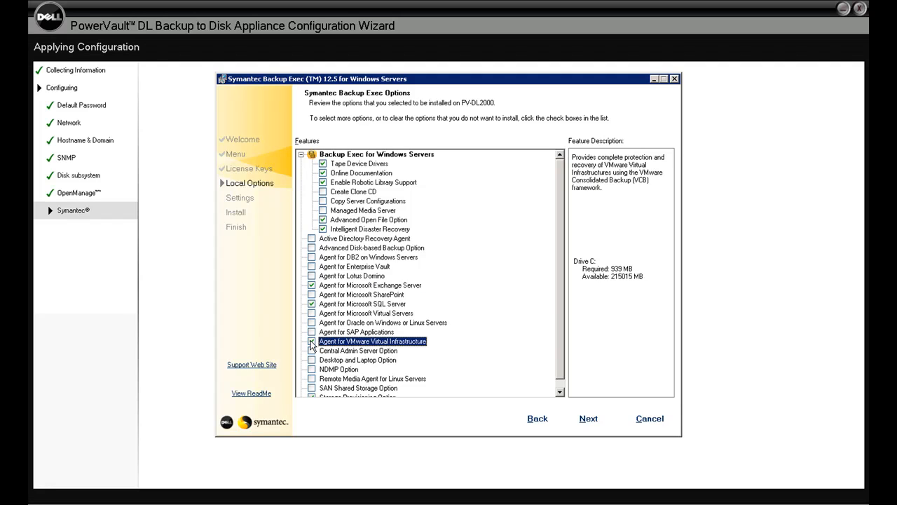
left_click(311, 342)
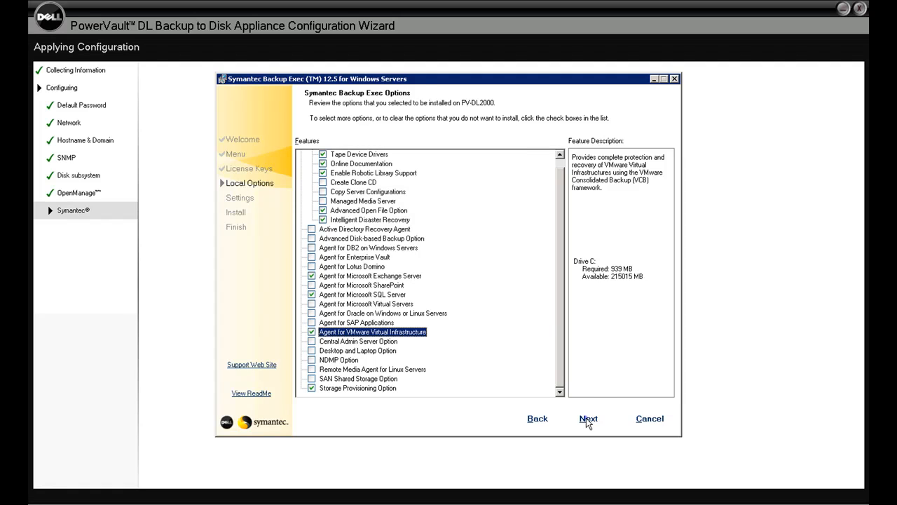
left_click(589, 418)
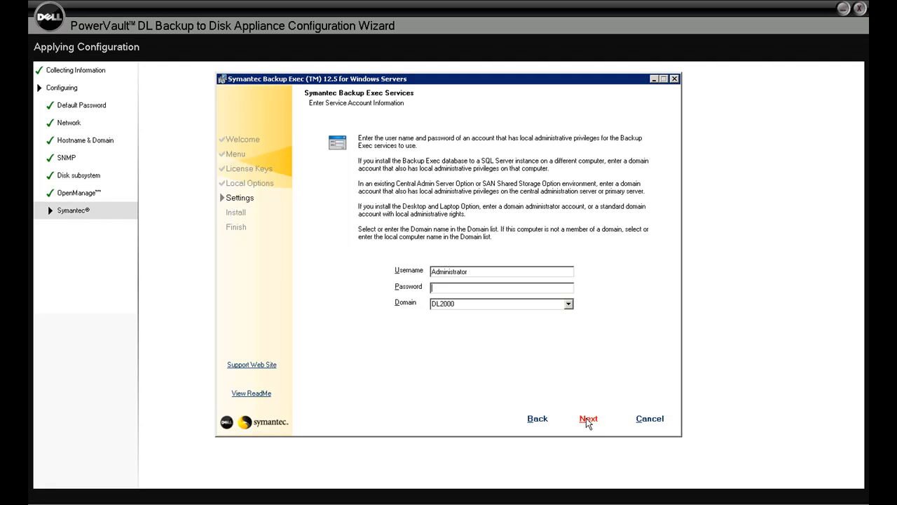
mouse_move(485, 398)
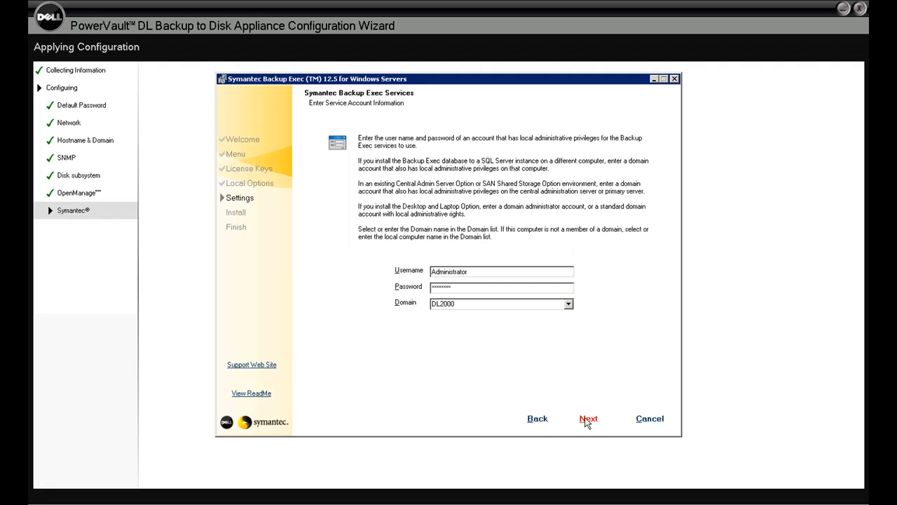
- Submit the DL2000\Administrator service account credentials and acknowledge the granted logon rights
left_click(589, 418)
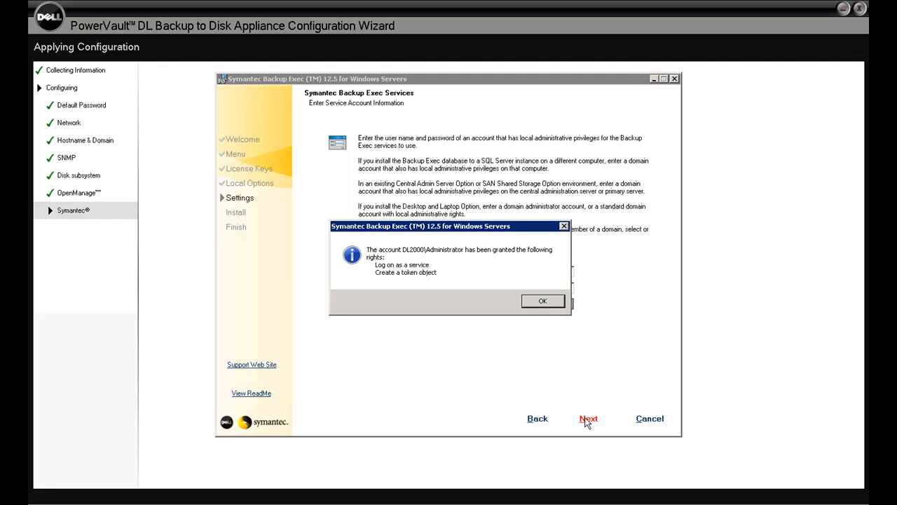
left_click(543, 300)
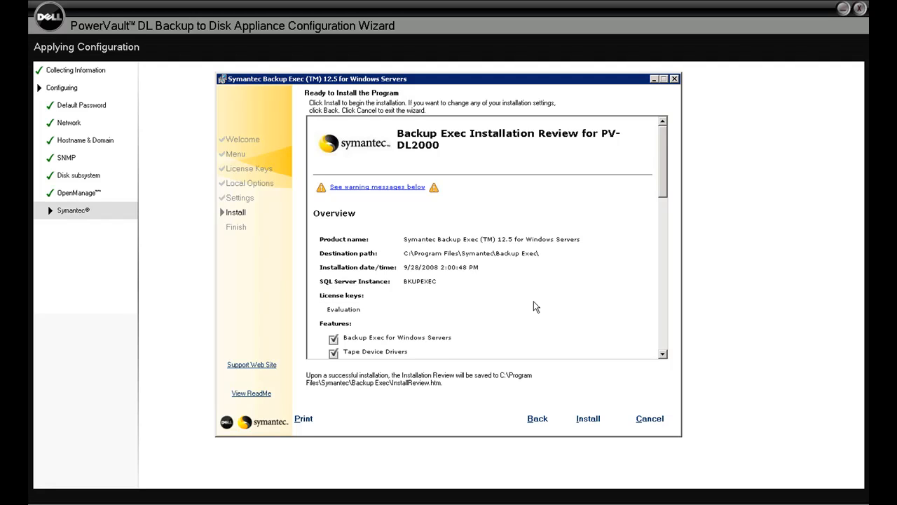
mouse_move(584, 376)
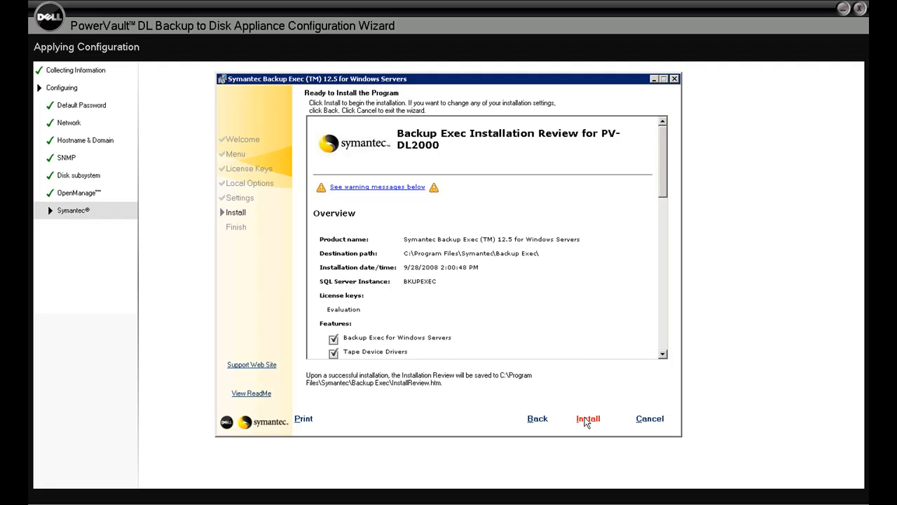
- Start the Backup Exec installation from the Ready to Install page
left_click(587, 417)
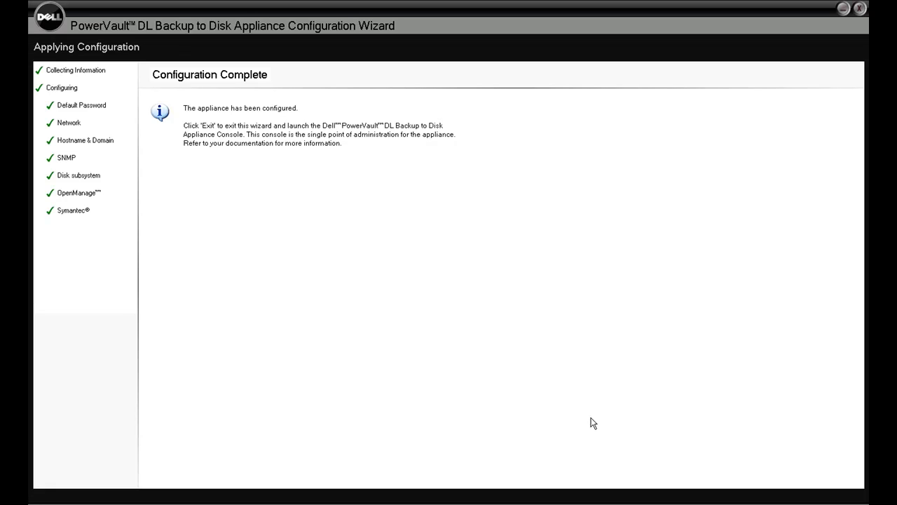
mouse_move(824, 474)
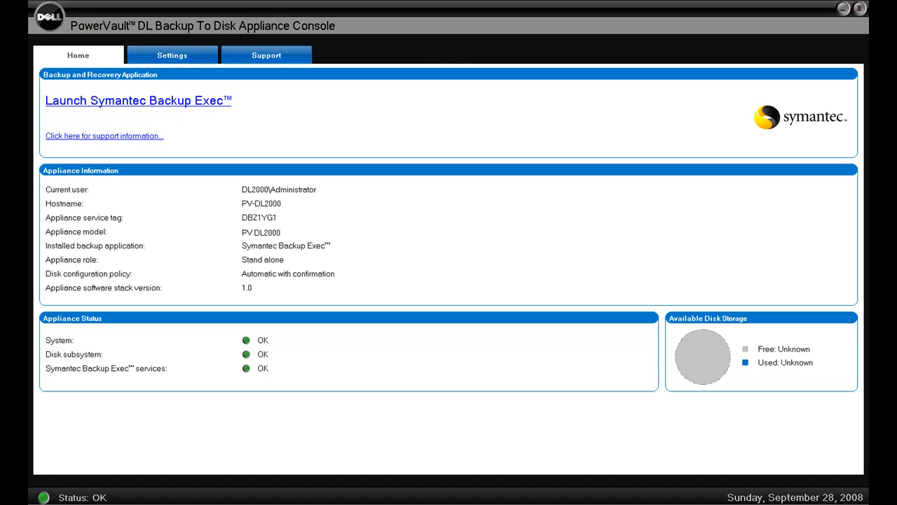
mouse_move(403, 309)
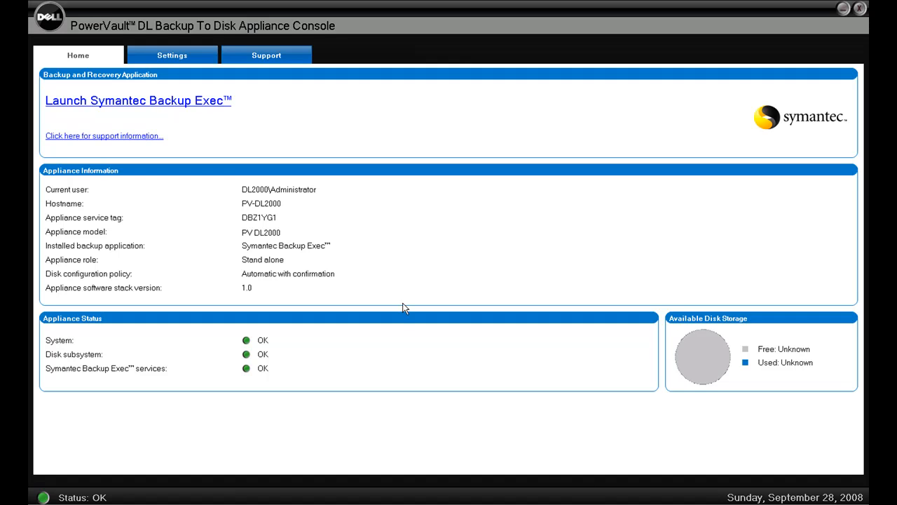
mouse_move(134, 208)
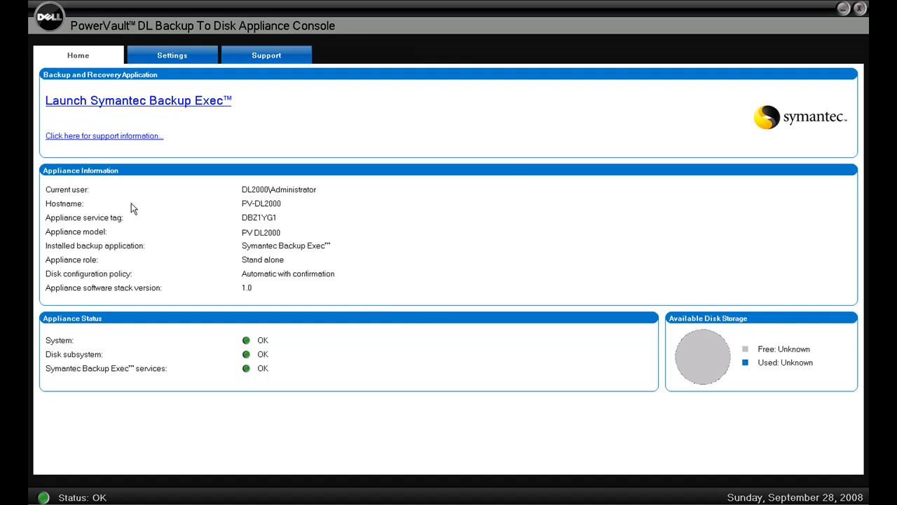
- Launch Symantec Backup Exec from the appliance console Home tab
left_click(137, 101)
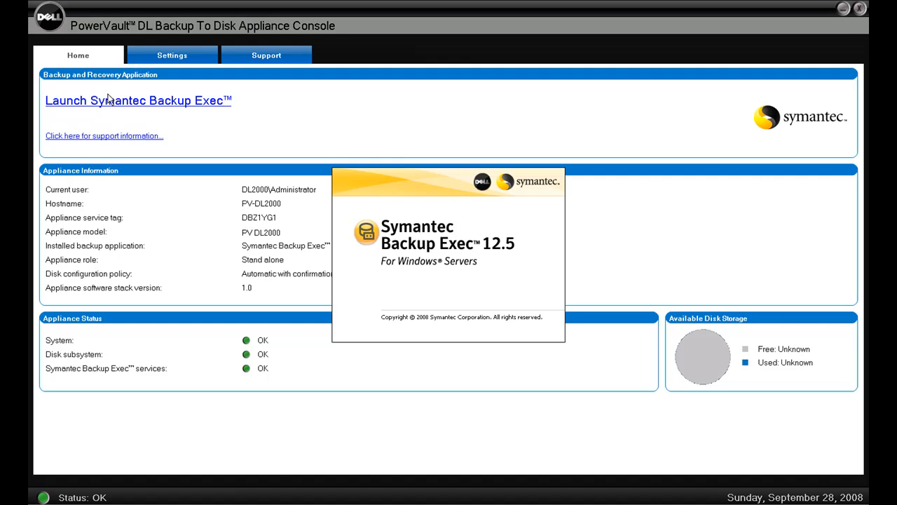
- Close the Getting Started guide and maximize the Backup Exec window
left_click(137, 101)
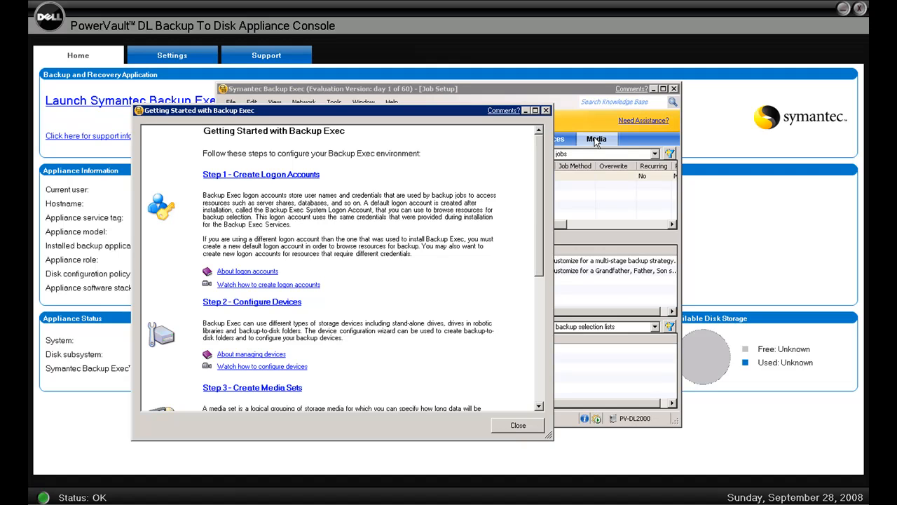
left_click(517, 424)
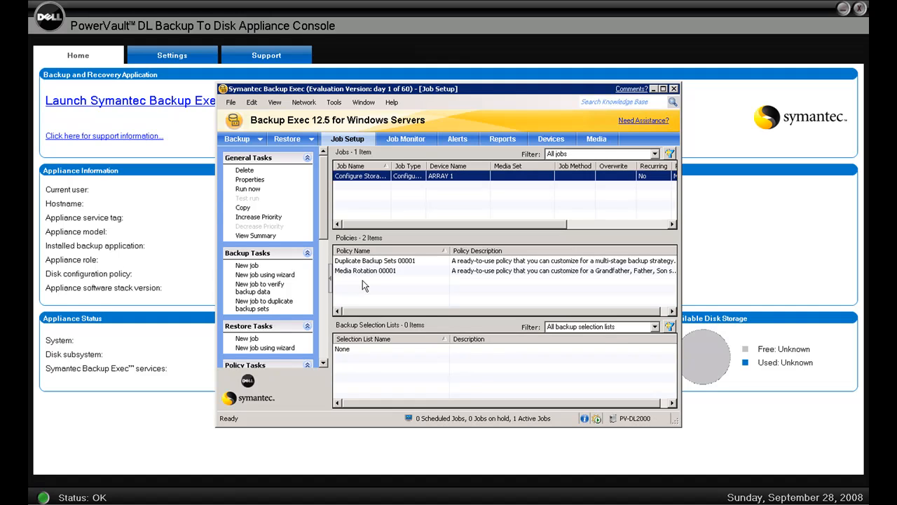
mouse_move(652, 166)
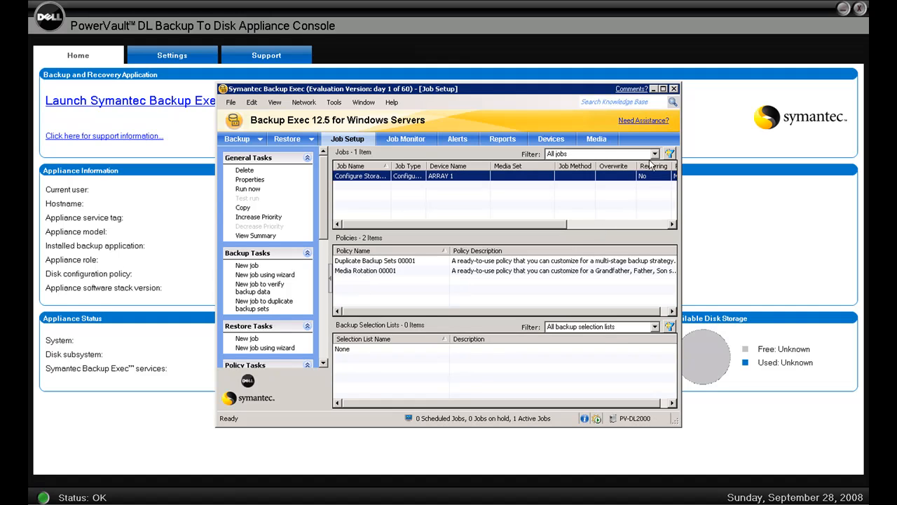
left_click(662, 89)
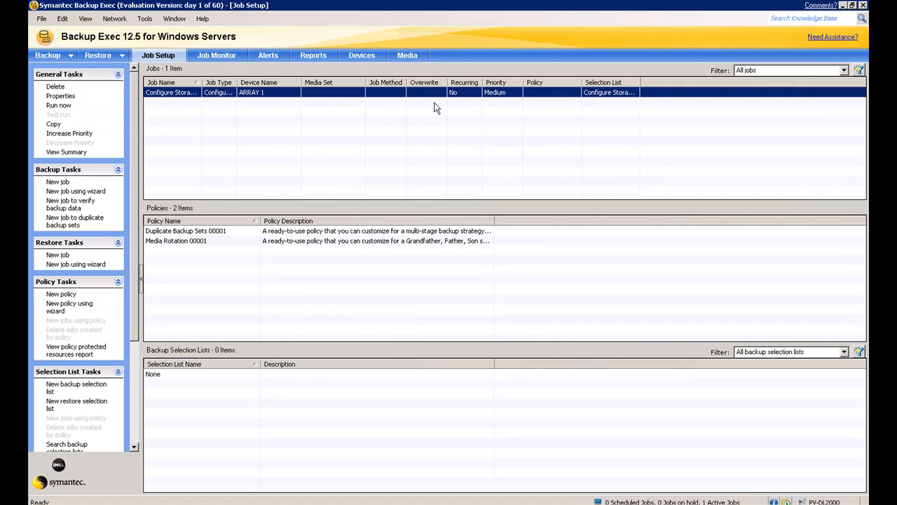
mouse_move(334, 163)
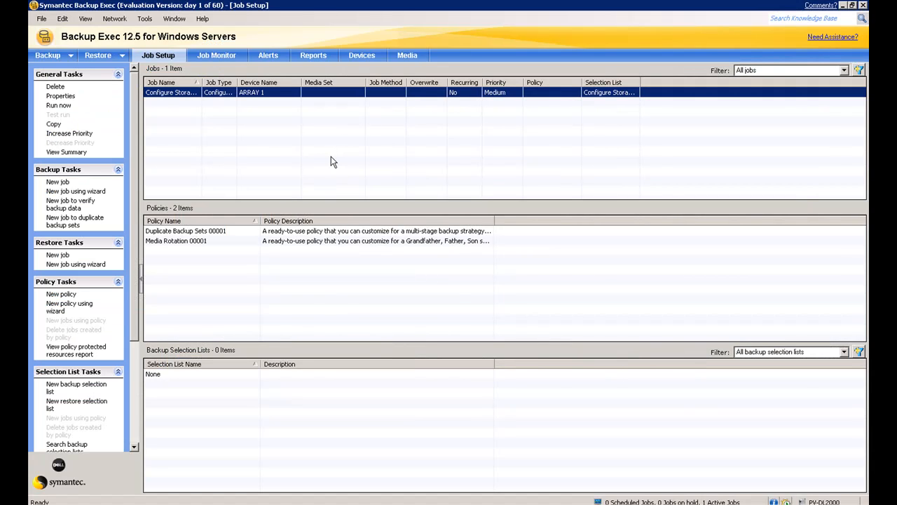
mouse_move(280, 151)
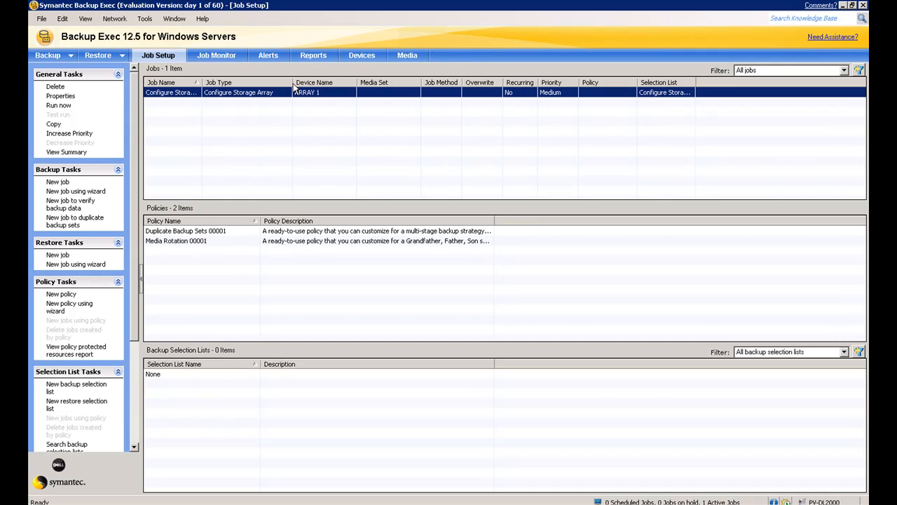
mouse_move(205, 86)
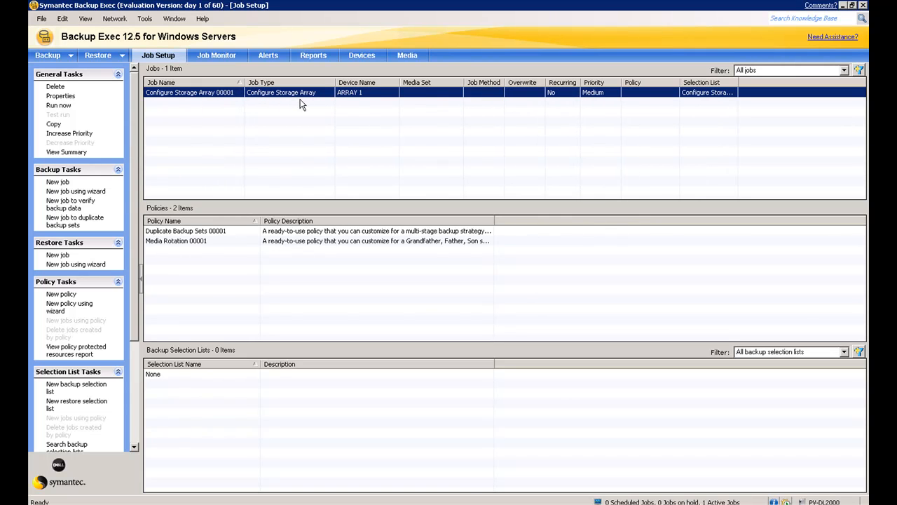
mouse_move(311, 130)
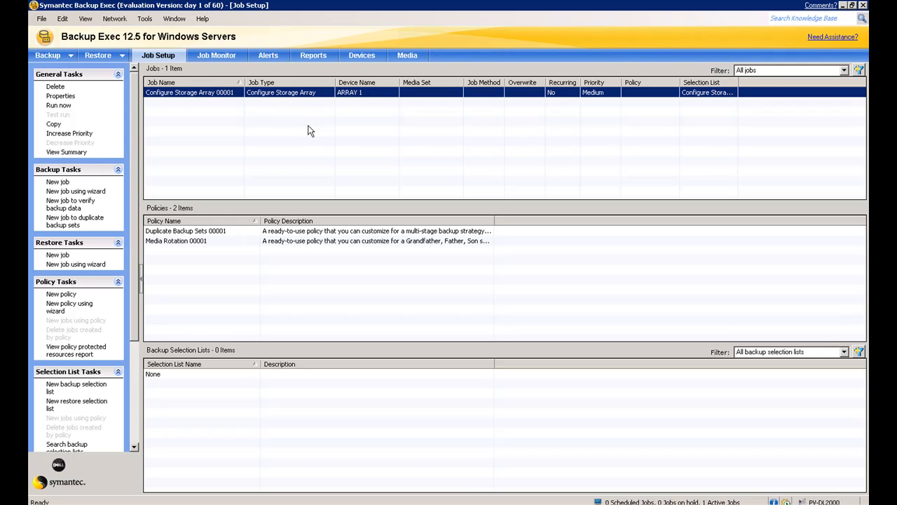
mouse_move(216, 97)
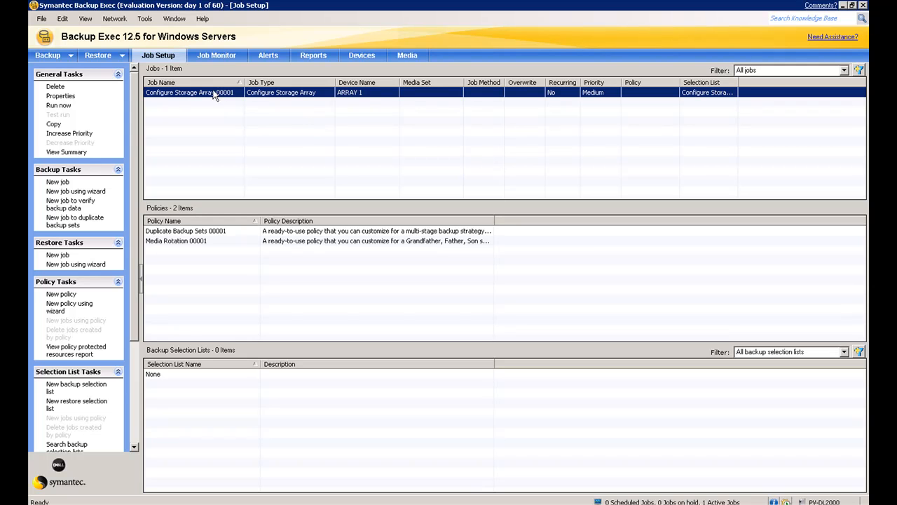
- Show Job Monitor with the Configure Storage Array 00001 job running at 97%
left_click(215, 56)
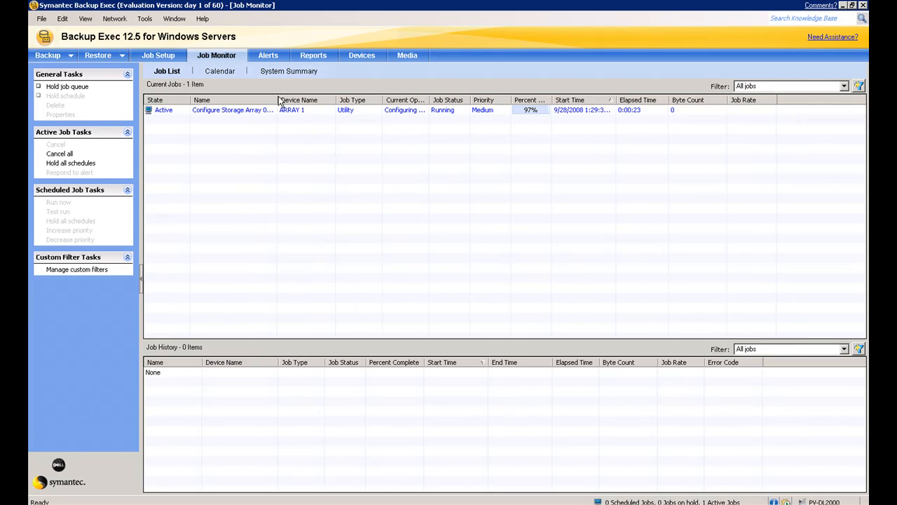
mouse_move(276, 101)
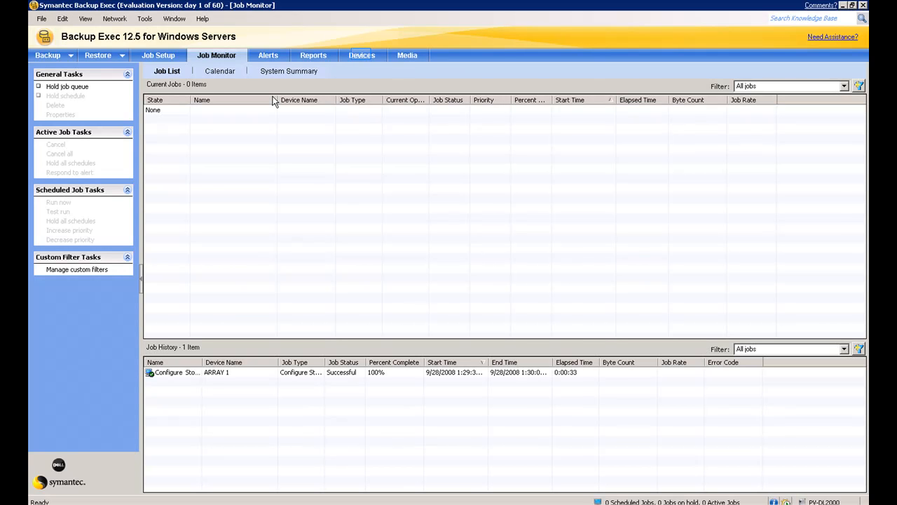
mouse_move(313, 98)
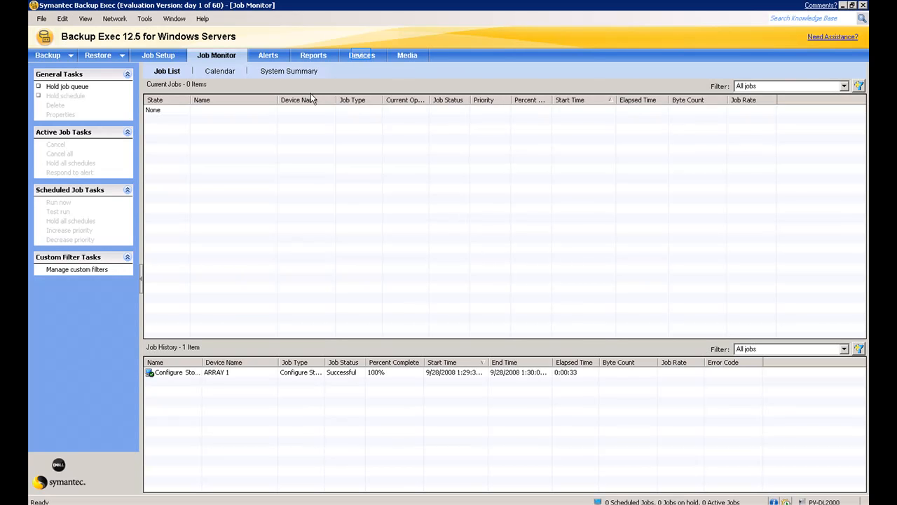
- Switch to the Devices view listing ARRAY 1 with its two virtual disks
left_click(361, 56)
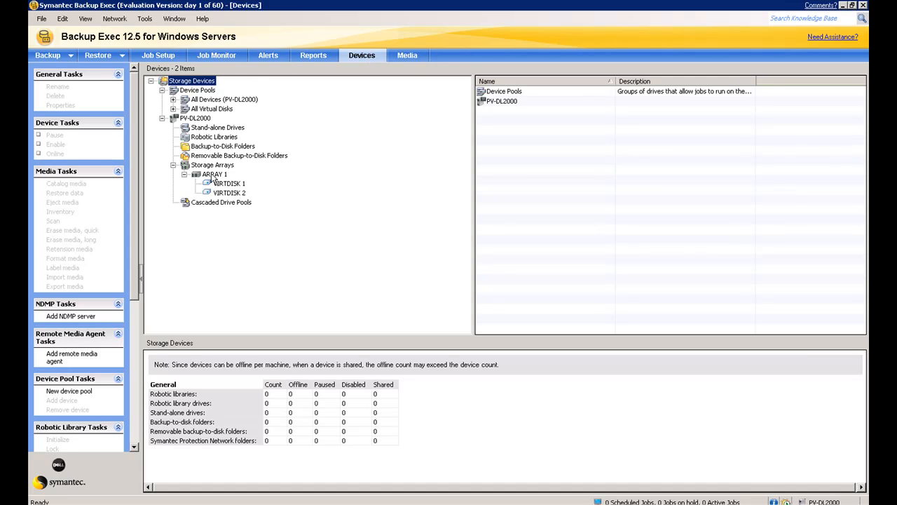
mouse_move(213, 178)
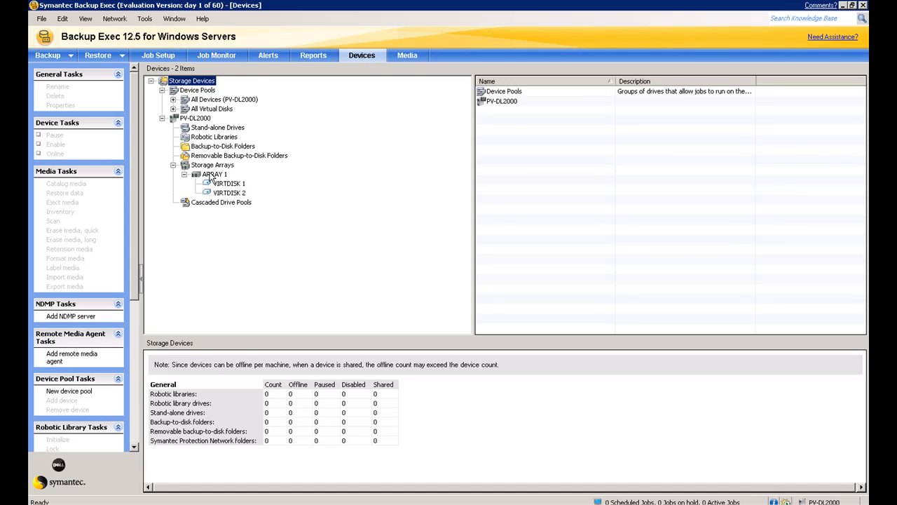
- Select ARRAY 1 under Storage Arrays to show its 3.6 TB capacity and physical disks
left_click(213, 165)
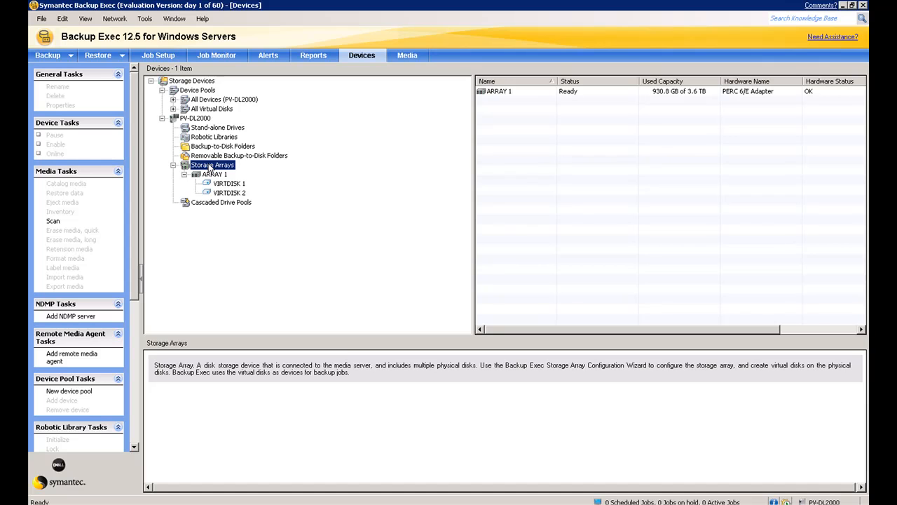
mouse_move(210, 169)
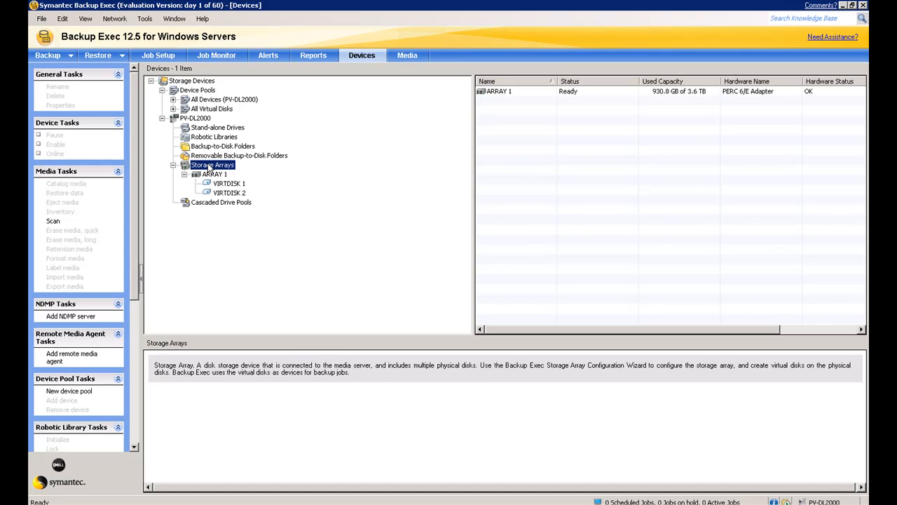
left_click(216, 174)
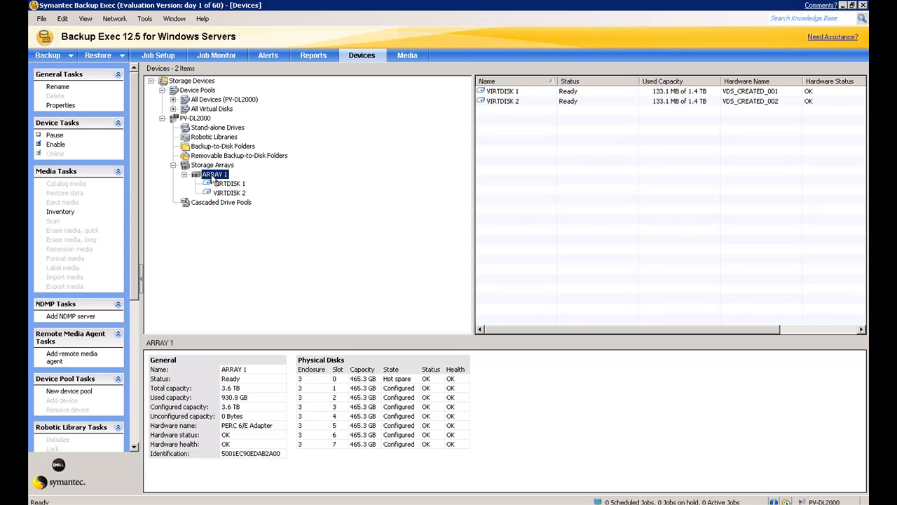
right_click(213, 174)
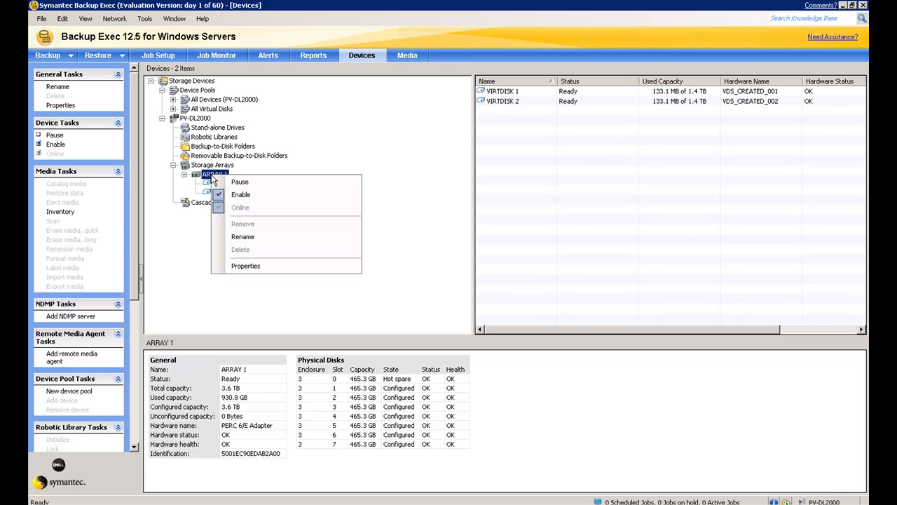
mouse_move(235, 266)
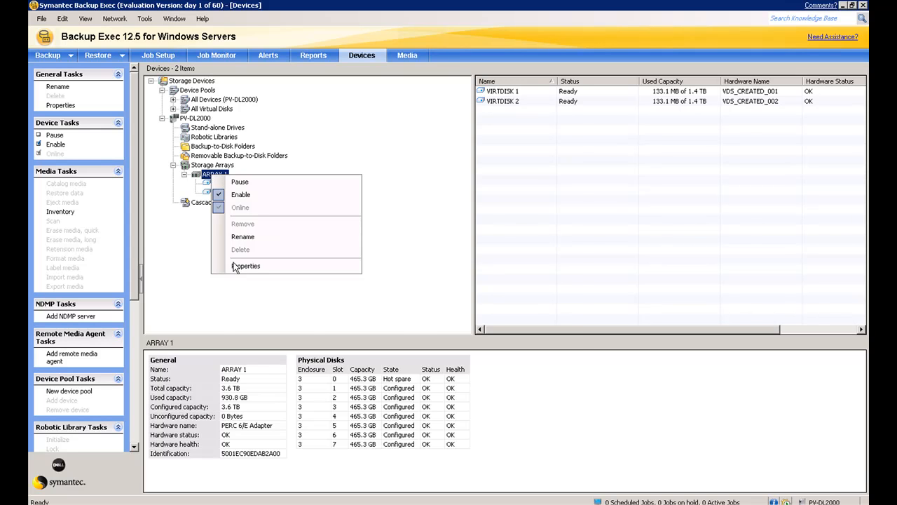
left_click(246, 267)
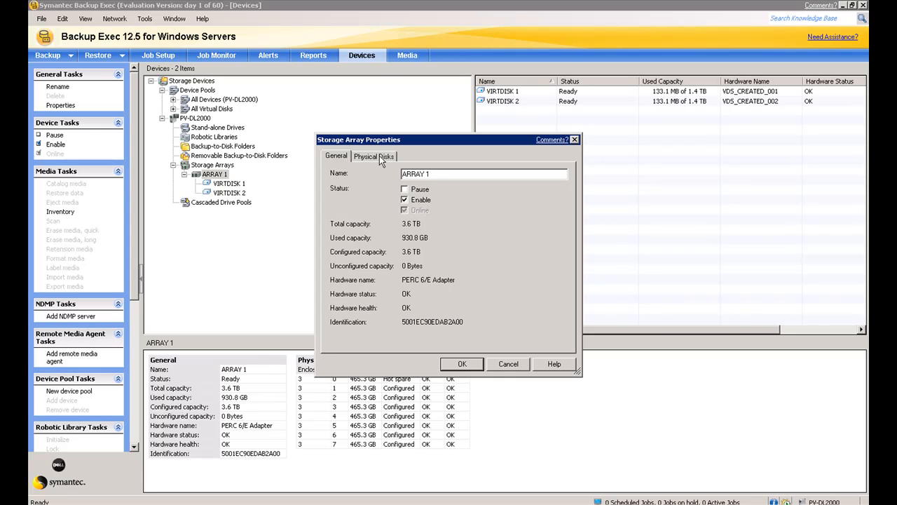
left_click(373, 155)
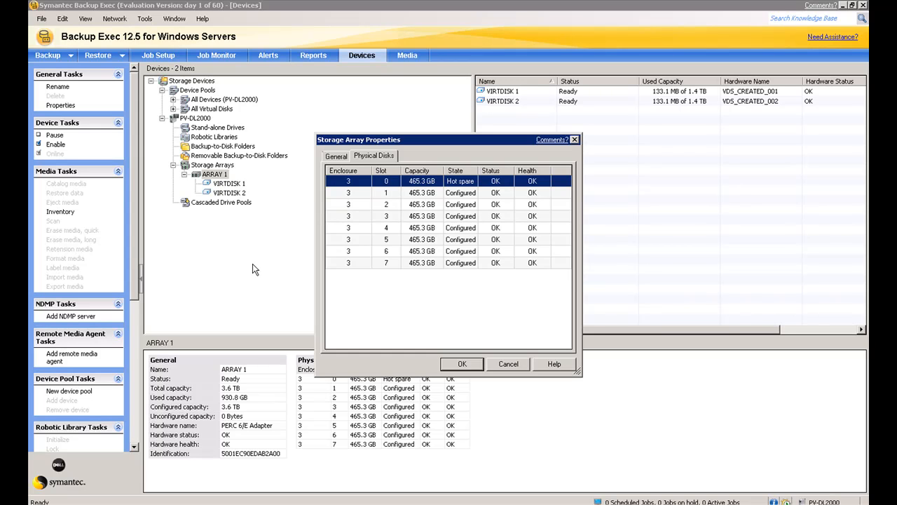
mouse_move(457, 340)
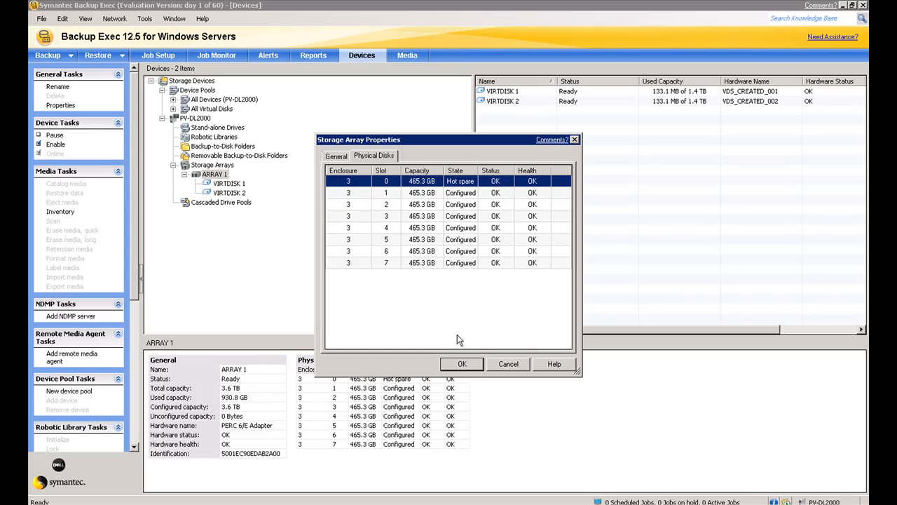
left_click(463, 363)
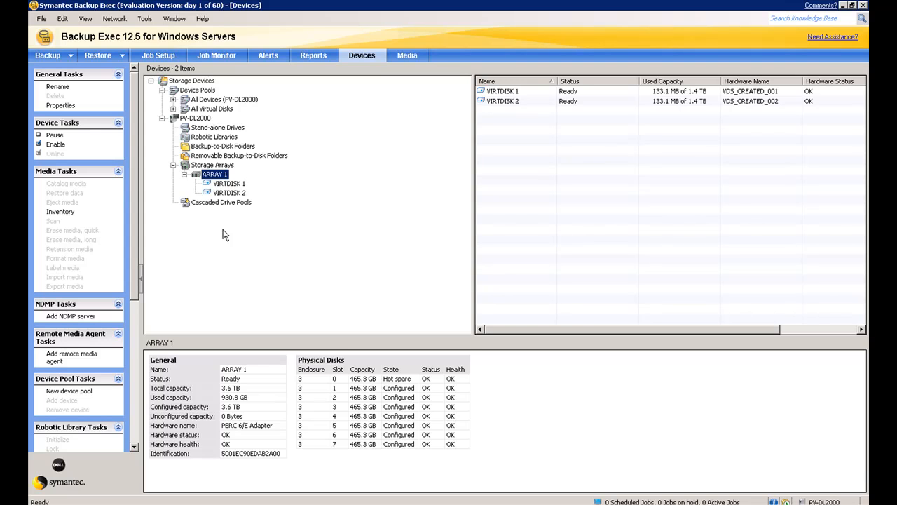
- Open VIRTDISK 1's properties and view its 75, 85 and 95 percent low disk space thresholds
left_click(229, 182)
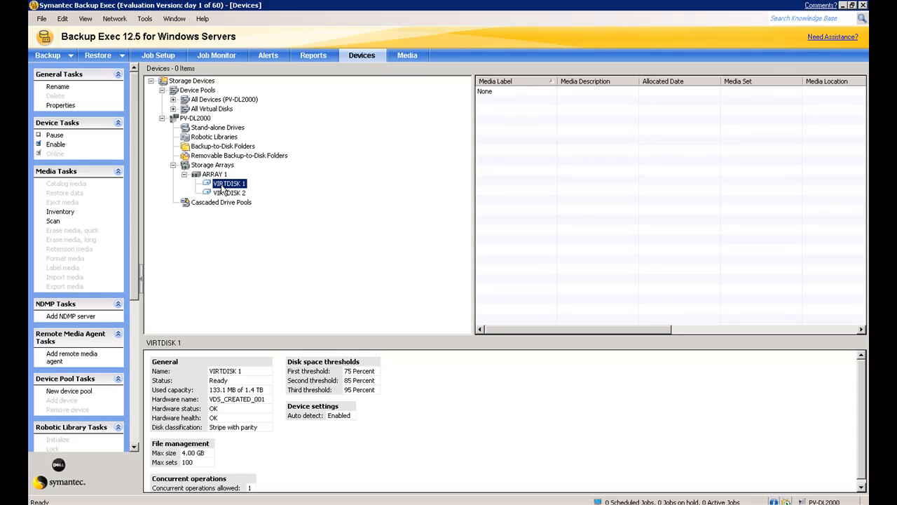
right_click(227, 182)
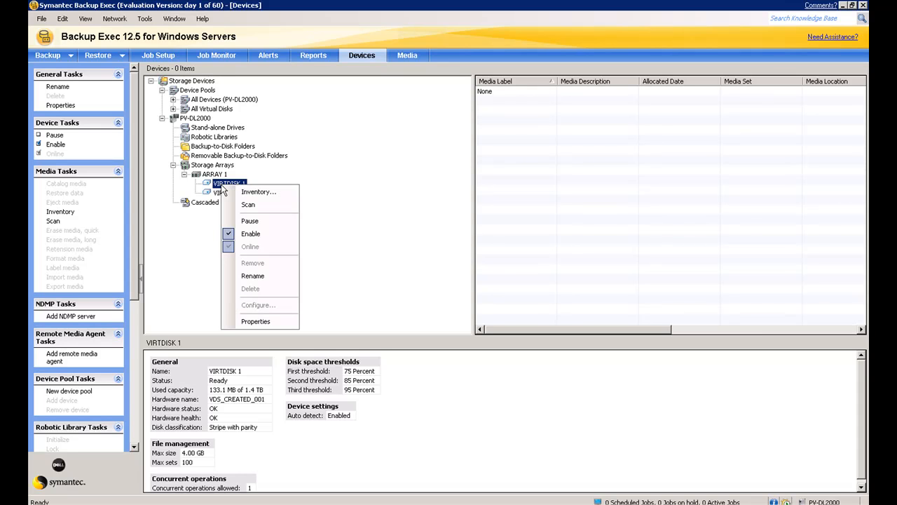
mouse_move(259, 330)
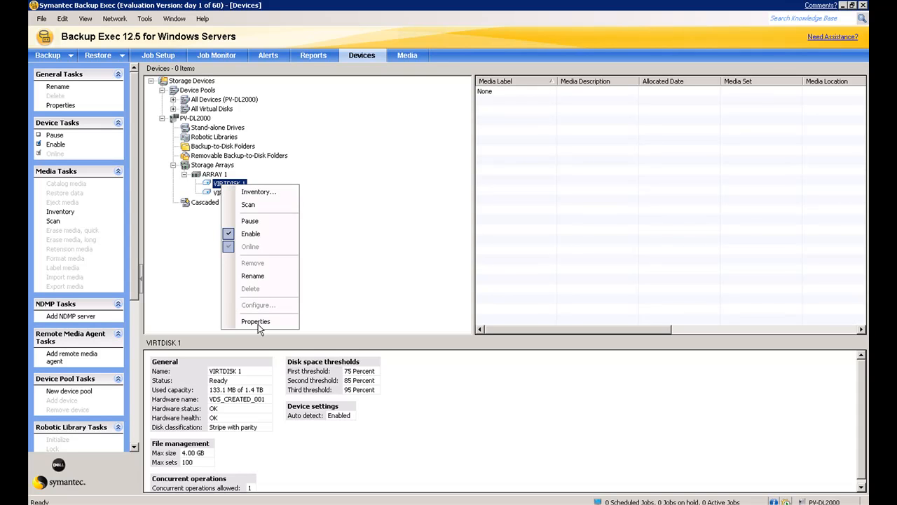
mouse_move(255, 321)
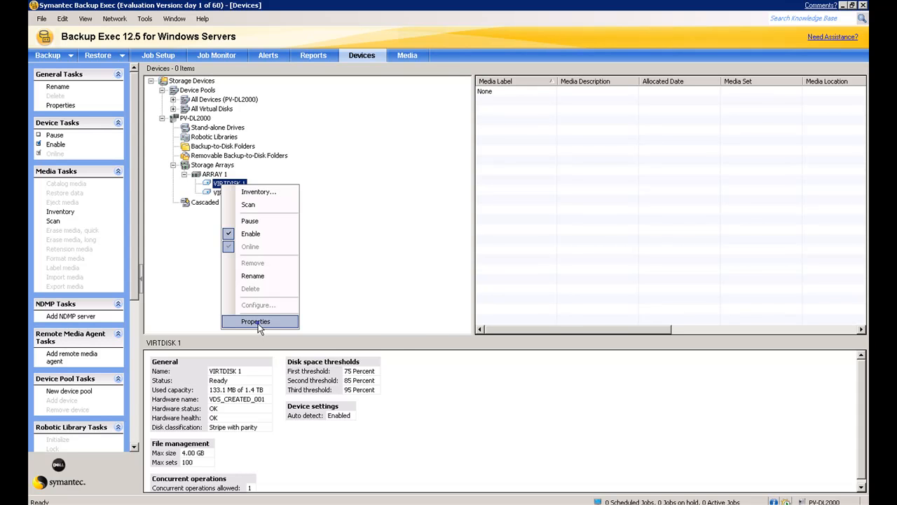
left_click(255, 321)
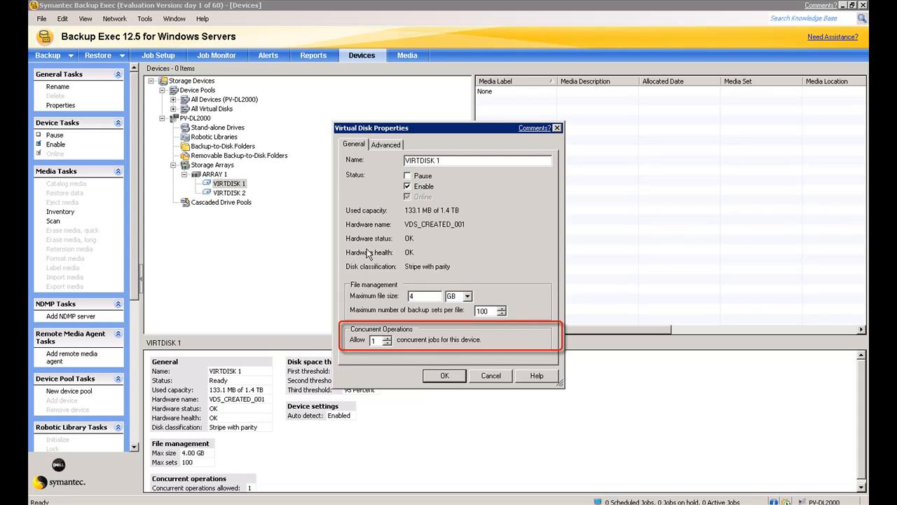
left_click(385, 145)
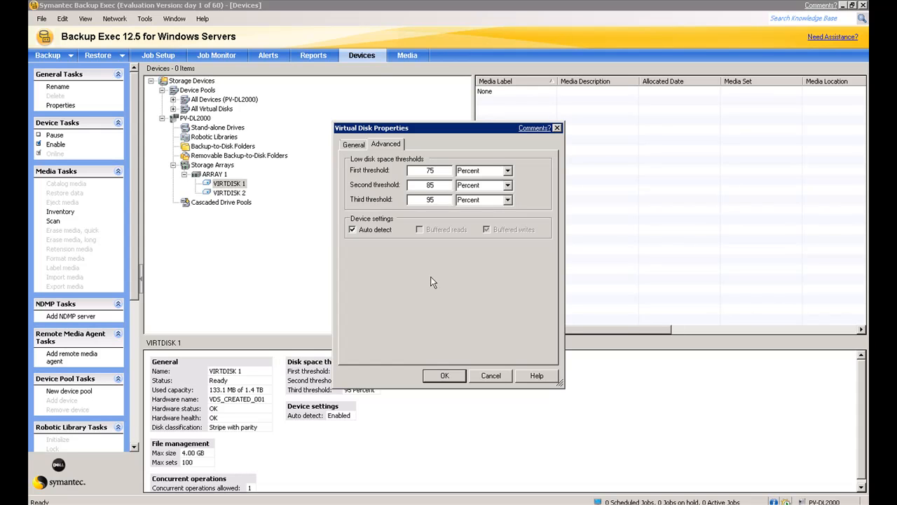
- Close VIRTDISK 1's properties and show the 17 active informational alerts
left_click(445, 376)
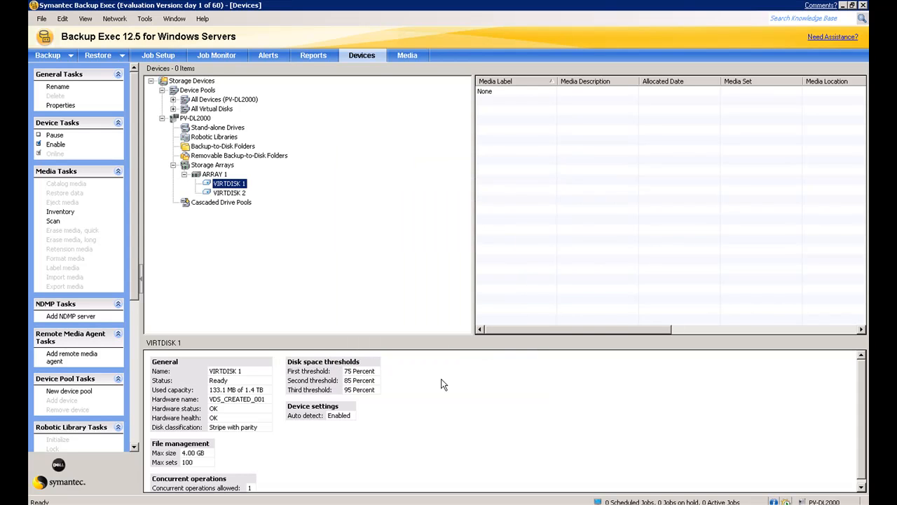
mouse_move(437, 384)
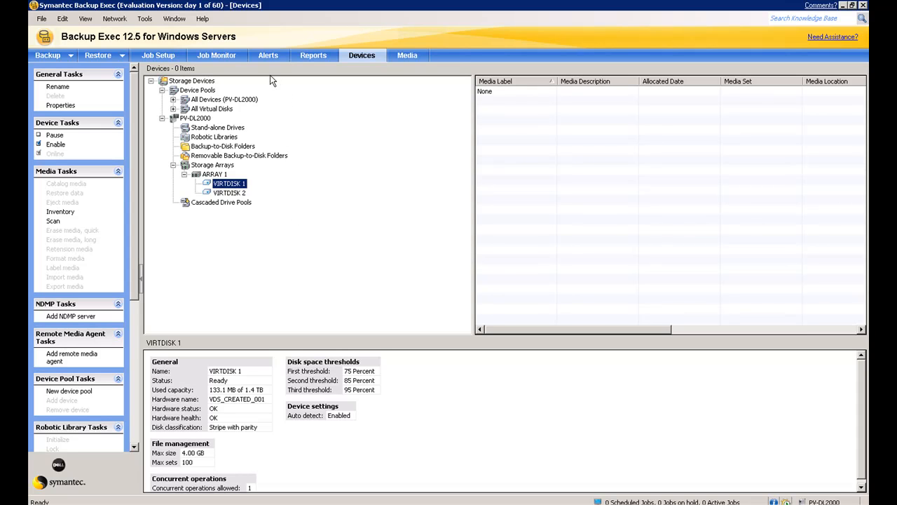
left_click(268, 56)
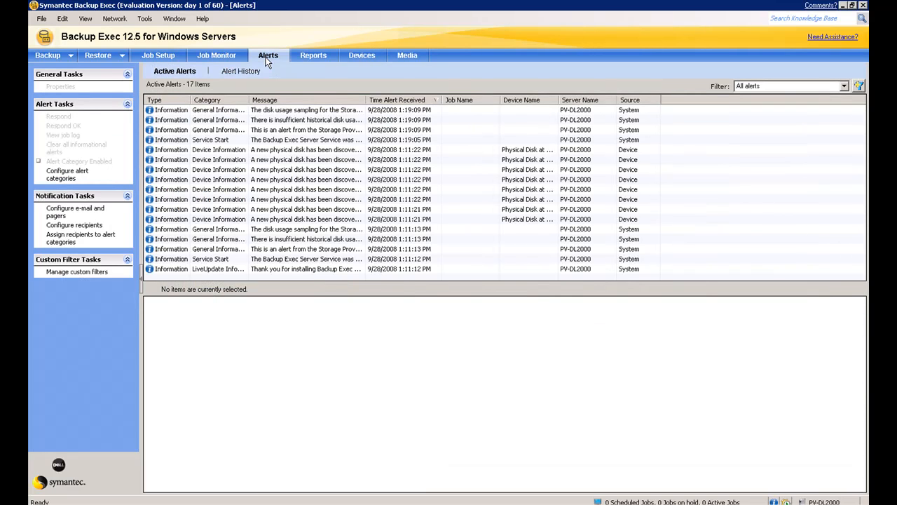
mouse_move(314, 202)
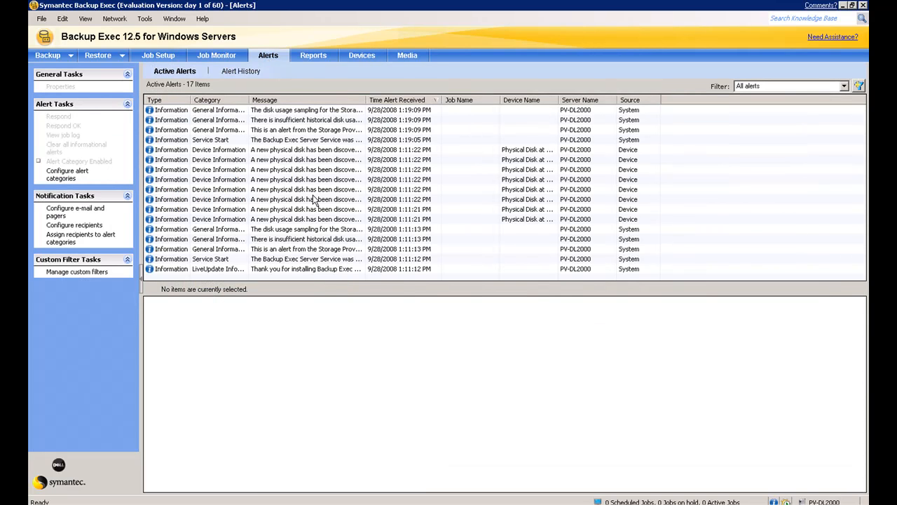
mouse_move(288, 204)
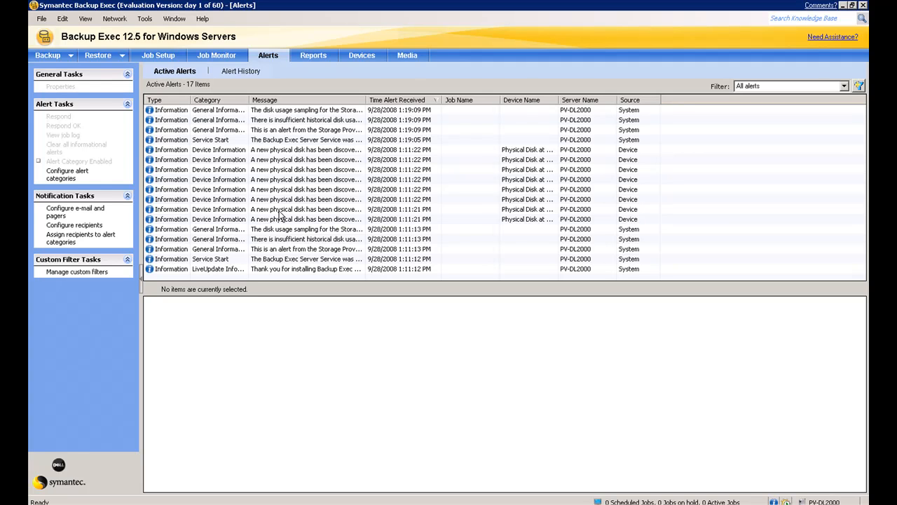
mouse_move(342, 390)
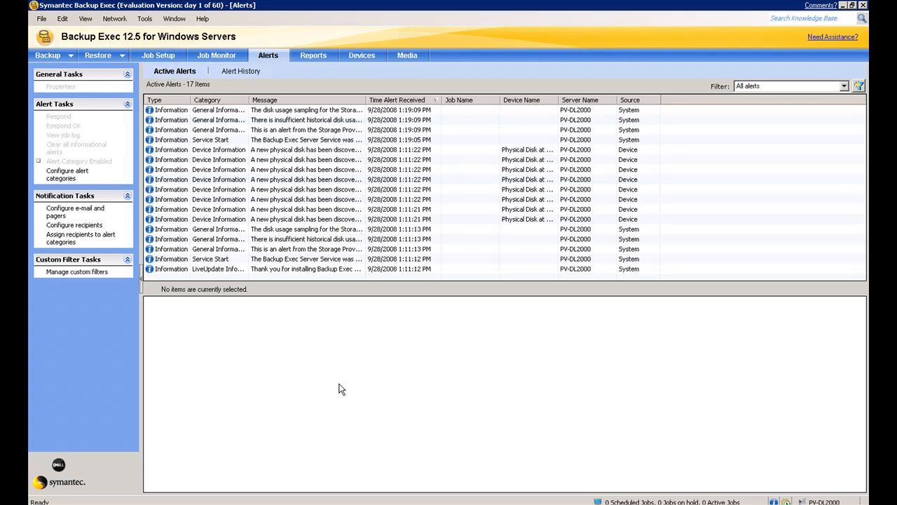
mouse_move(312, 224)
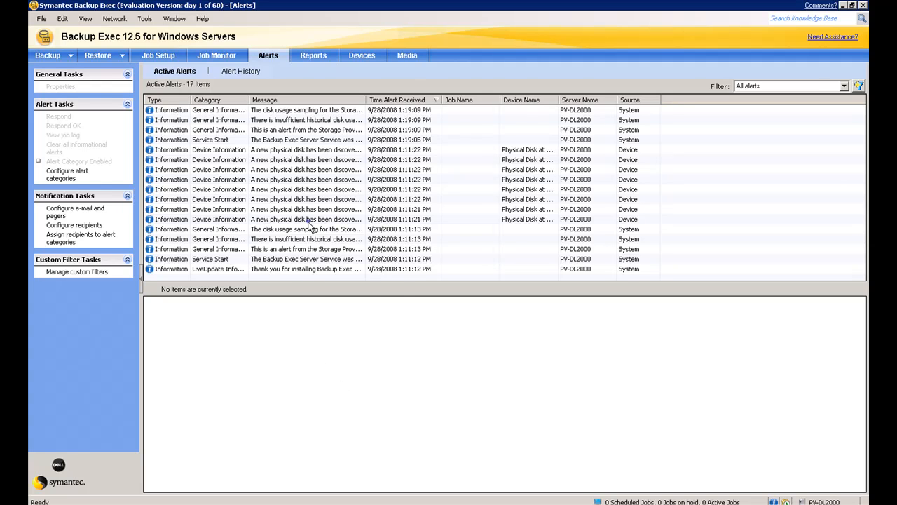
- Review and acknowledge the new physical disk alerts, then return to the Devices view
double_click(306, 219)
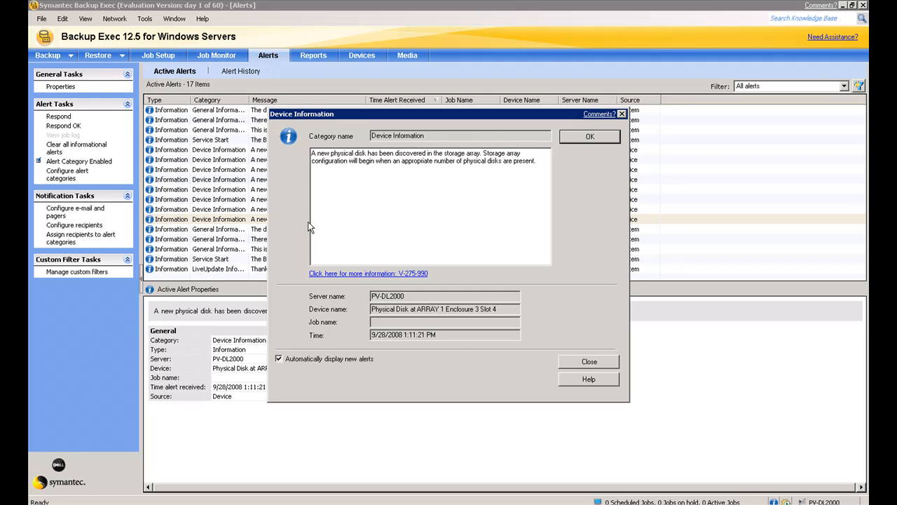
mouse_move(471, 216)
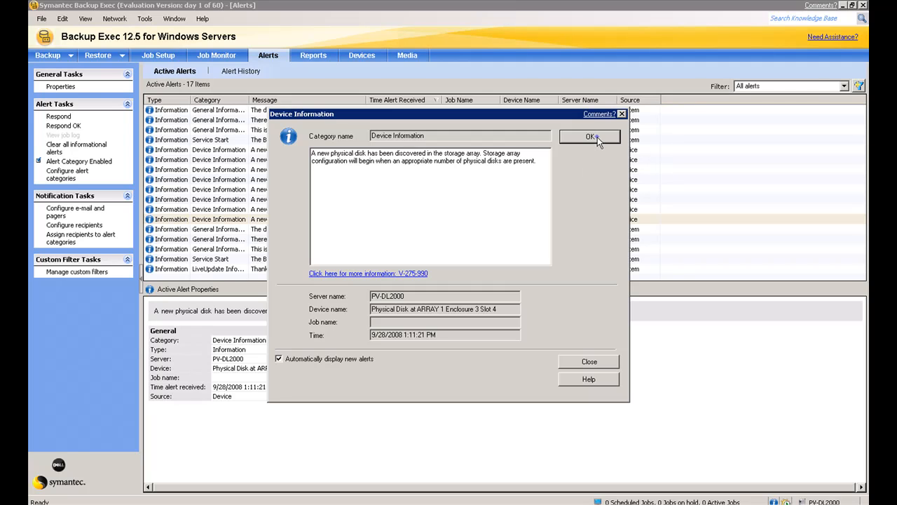
left_click(588, 136)
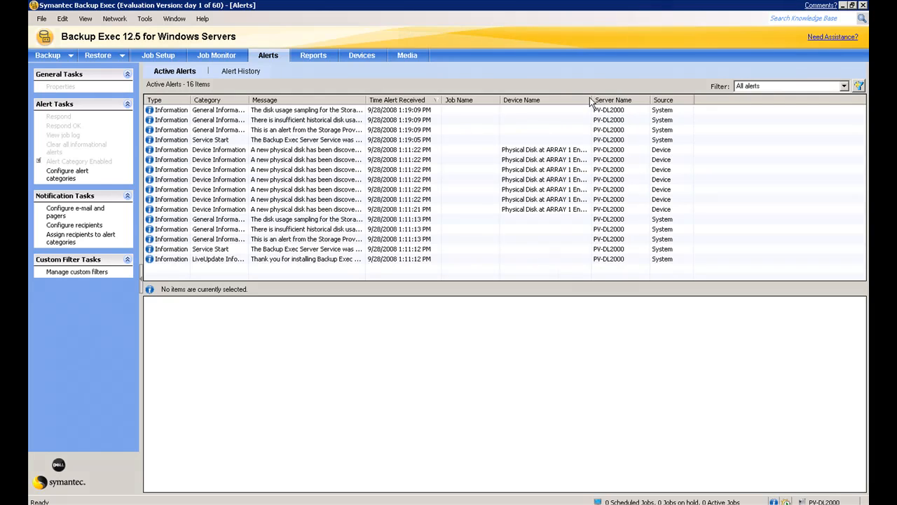
mouse_move(594, 104)
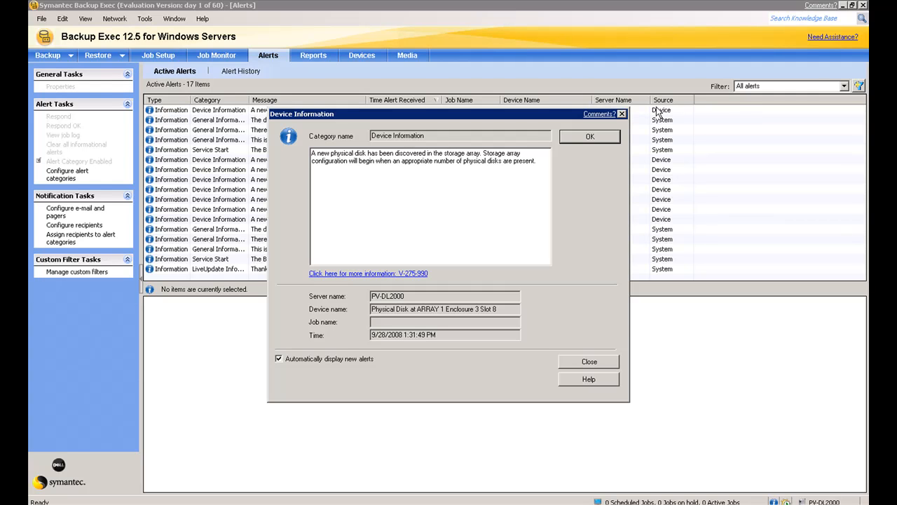
left_click(589, 362)
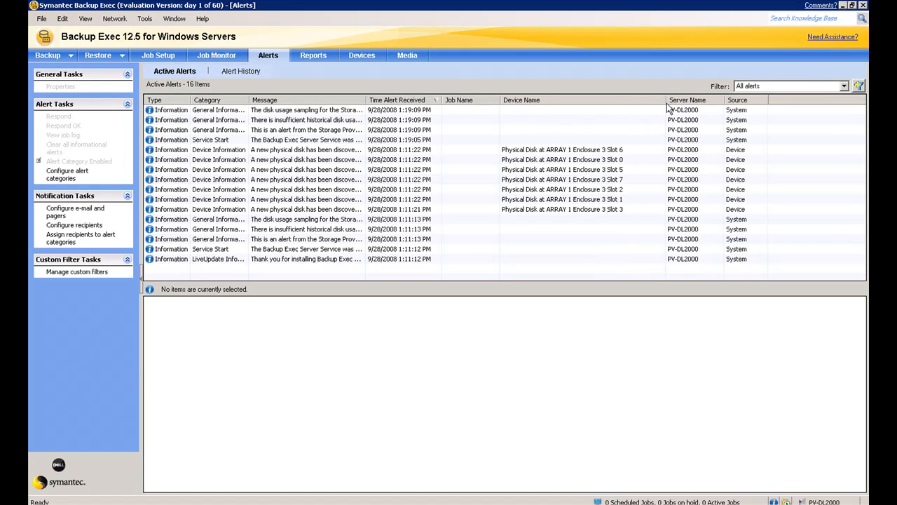
mouse_move(625, 126)
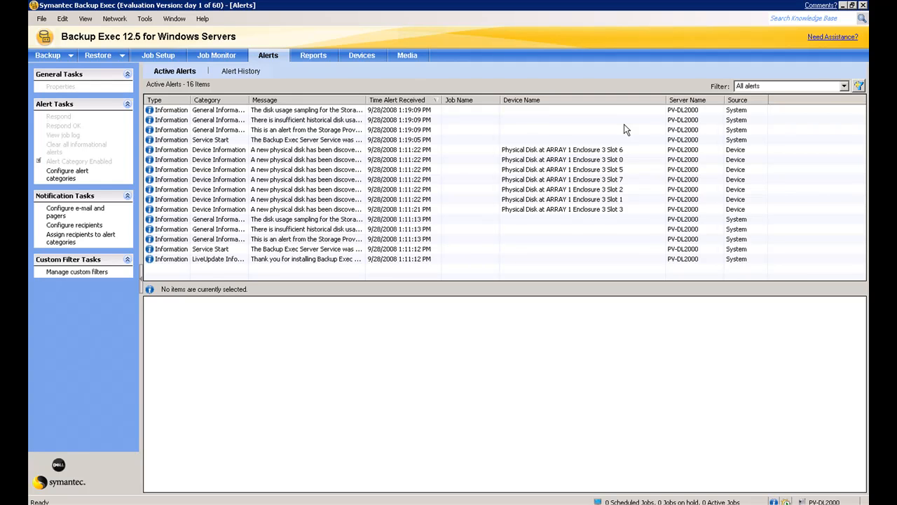
mouse_move(373, 92)
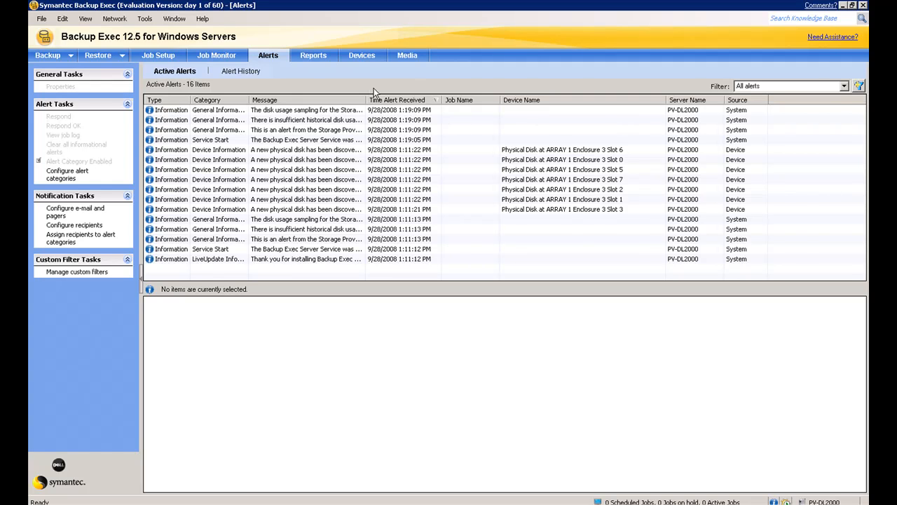
left_click(361, 55)
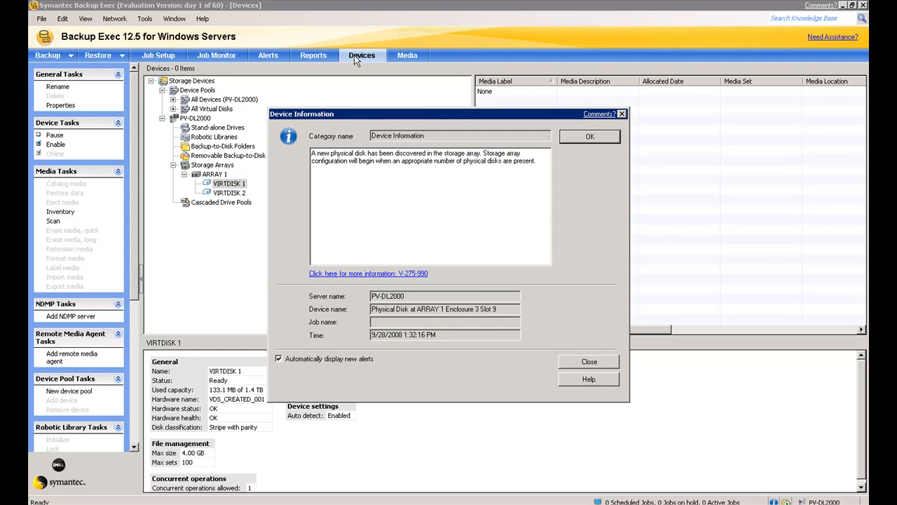
mouse_move(592, 145)
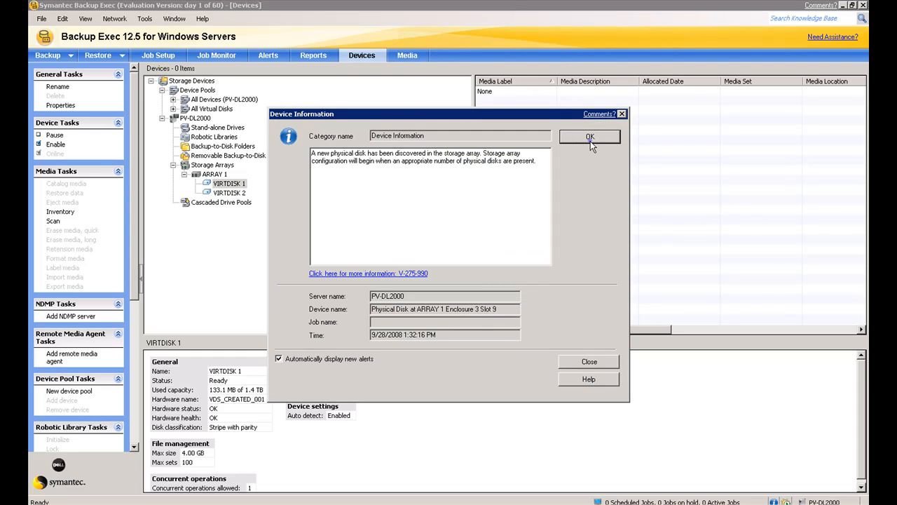
- Acknowledge the Slot 9 new-disk alert and check Job Monitor's Configure Storage history
left_click(589, 136)
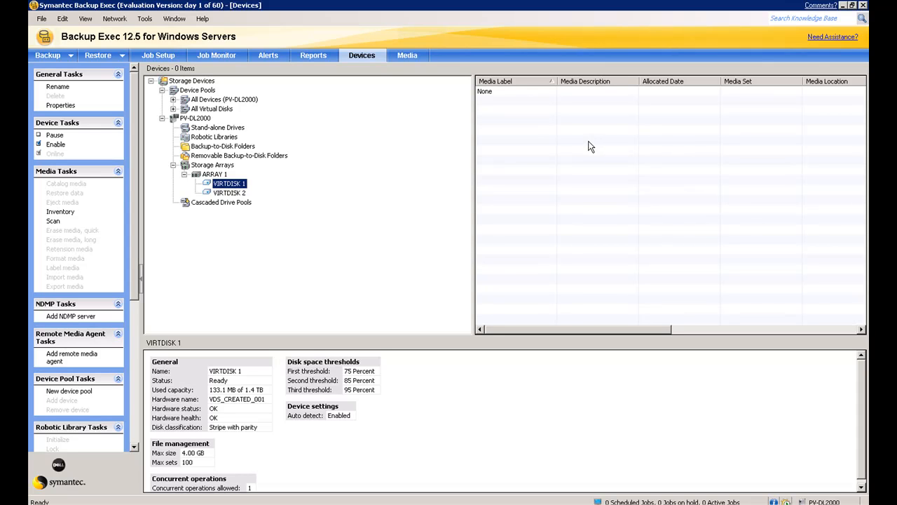
mouse_move(587, 145)
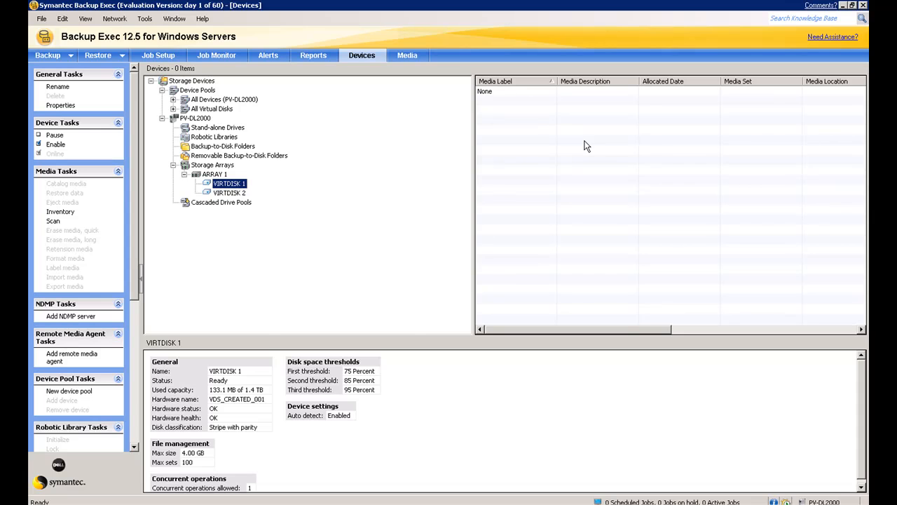
left_click(216, 56)
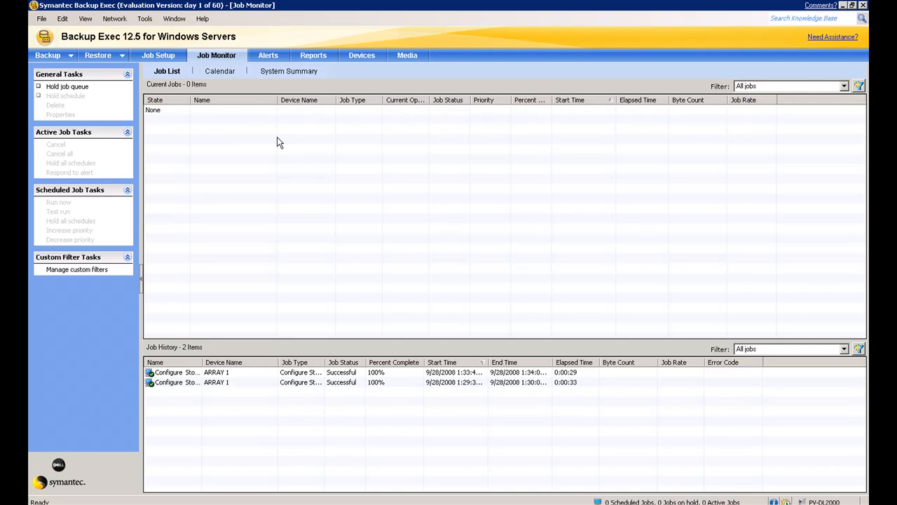
mouse_move(359, 110)
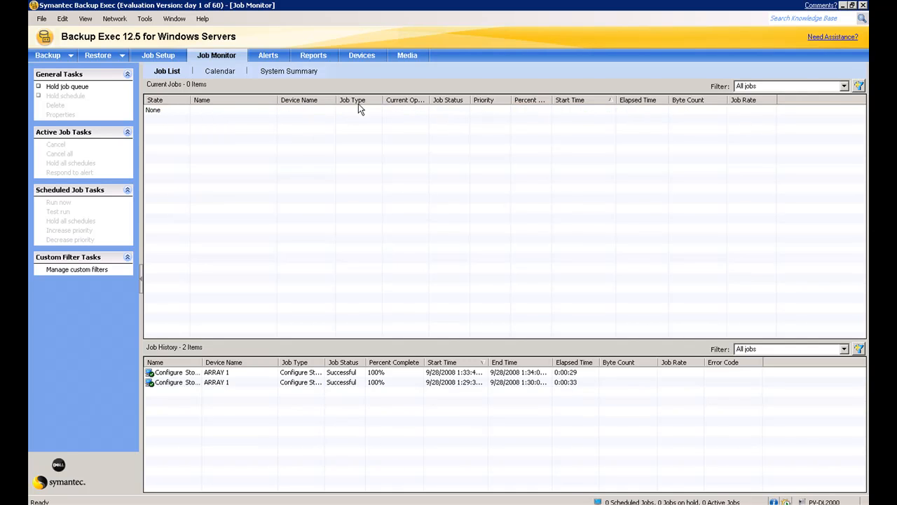
- Return to the Devices view showing ARRAY 1 with VIRTDISK 1 through VIRTDISK 4
left_click(362, 56)
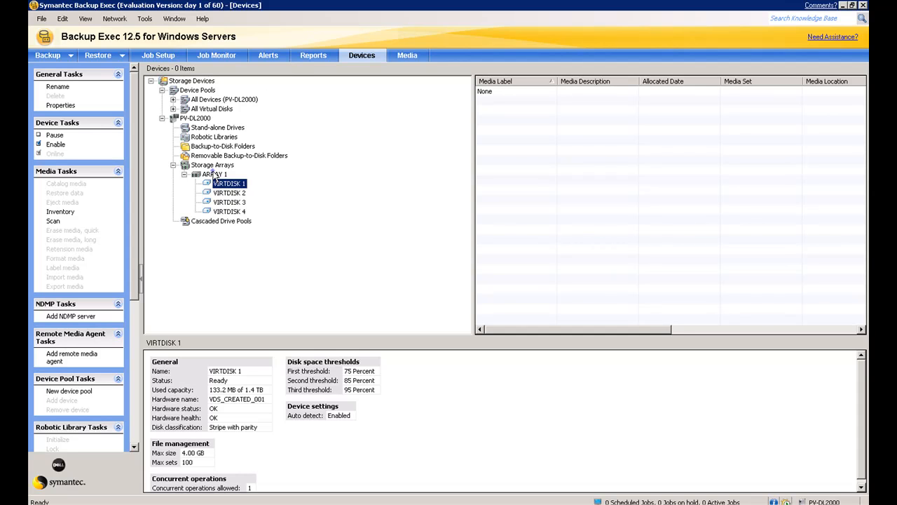
right_click(213, 173)
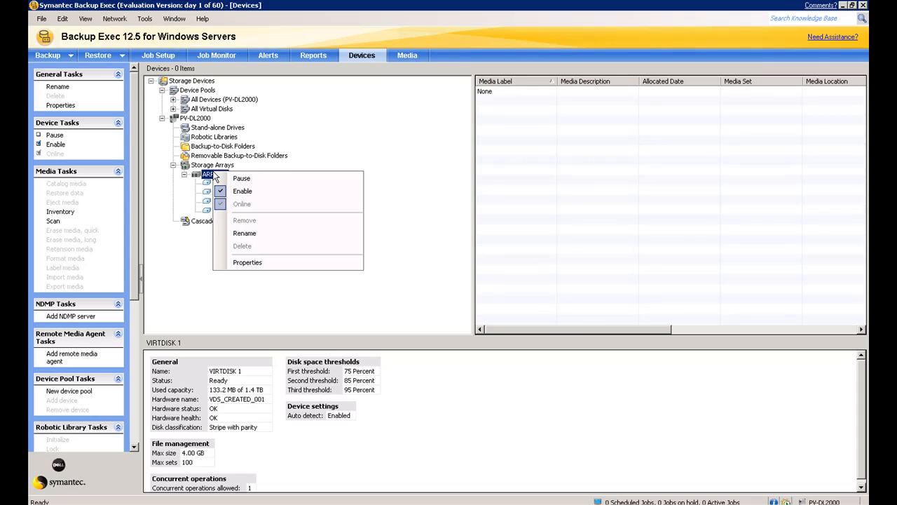
mouse_move(244, 202)
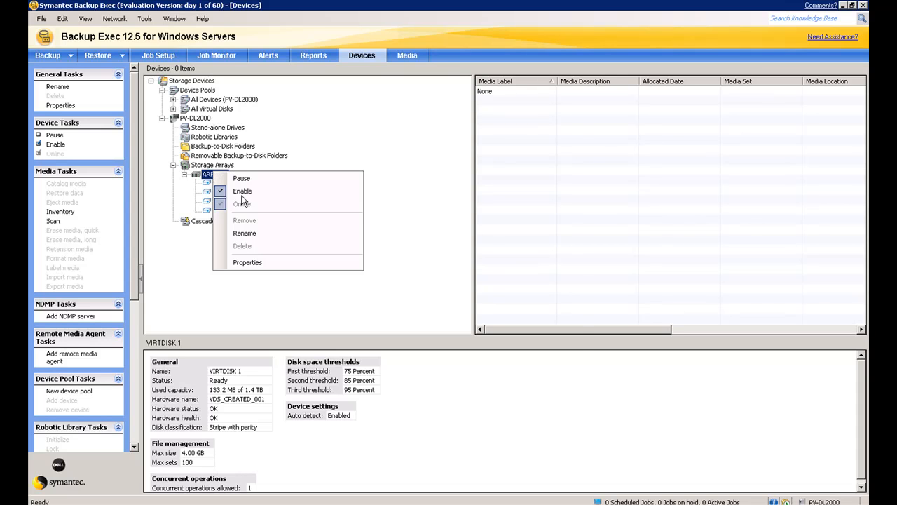
left_click(247, 263)
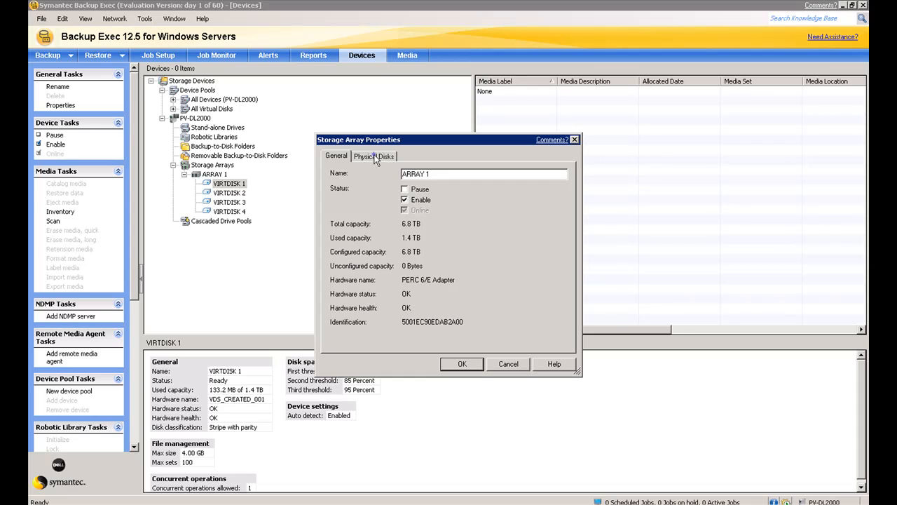
left_click(373, 155)
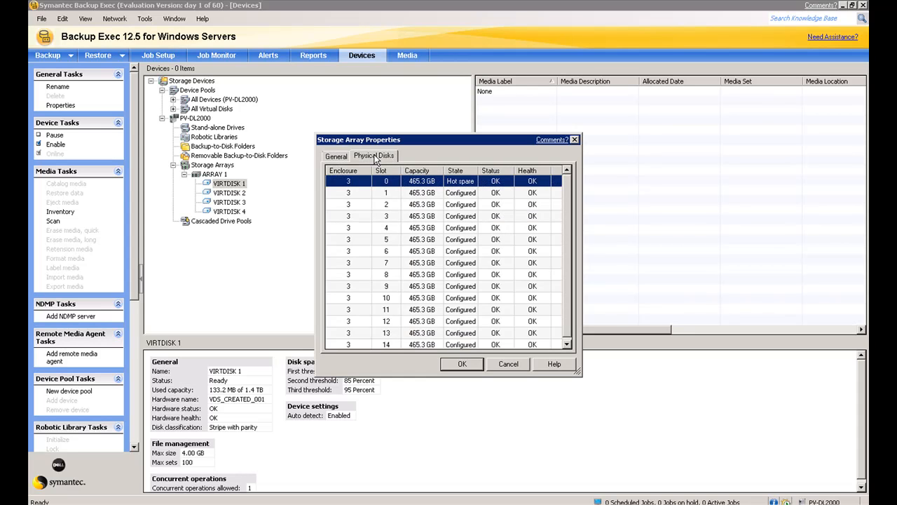
mouse_move(440, 207)
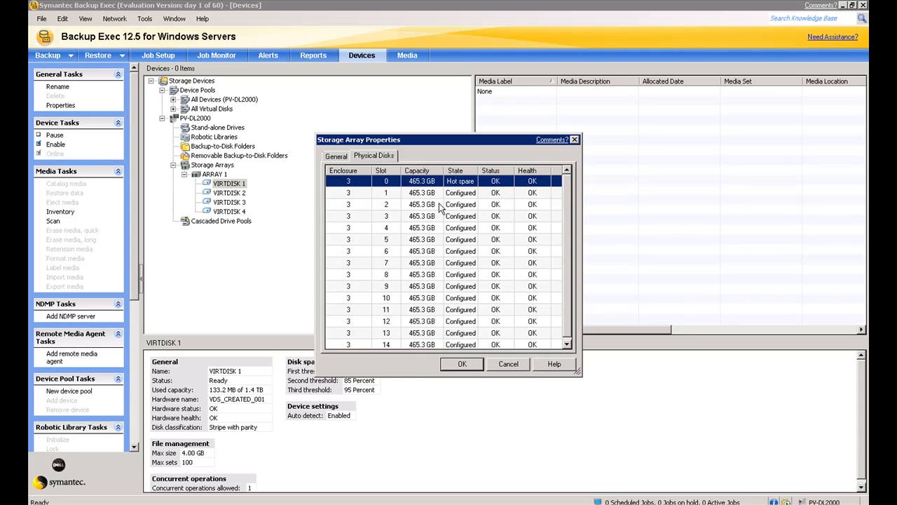
left_click(461, 363)
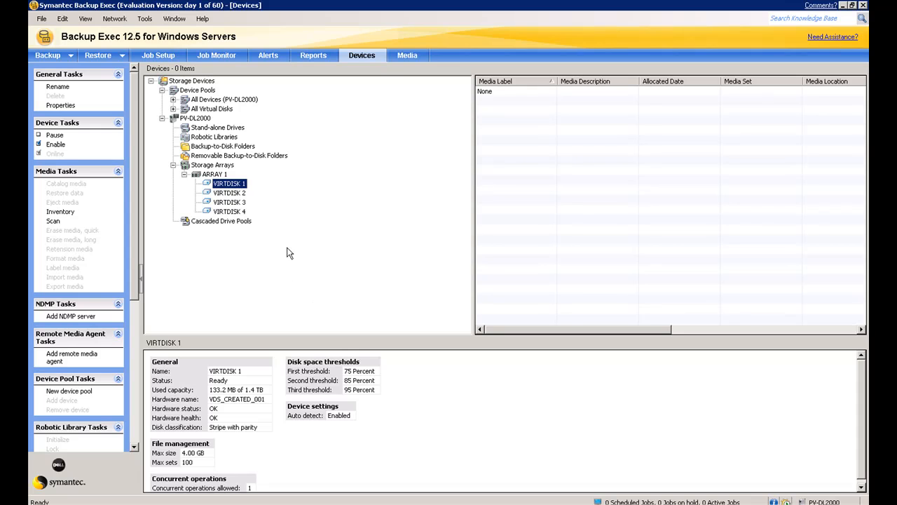
mouse_move(289, 233)
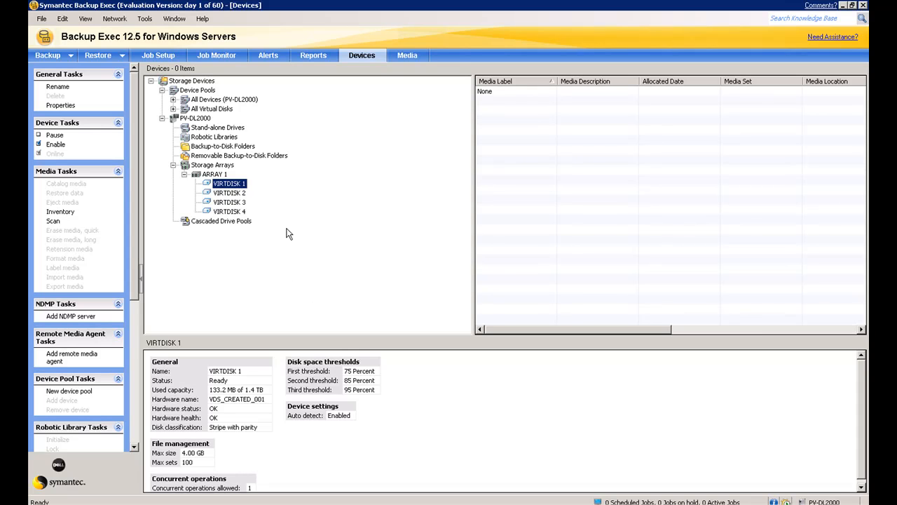
mouse_move(233, 202)
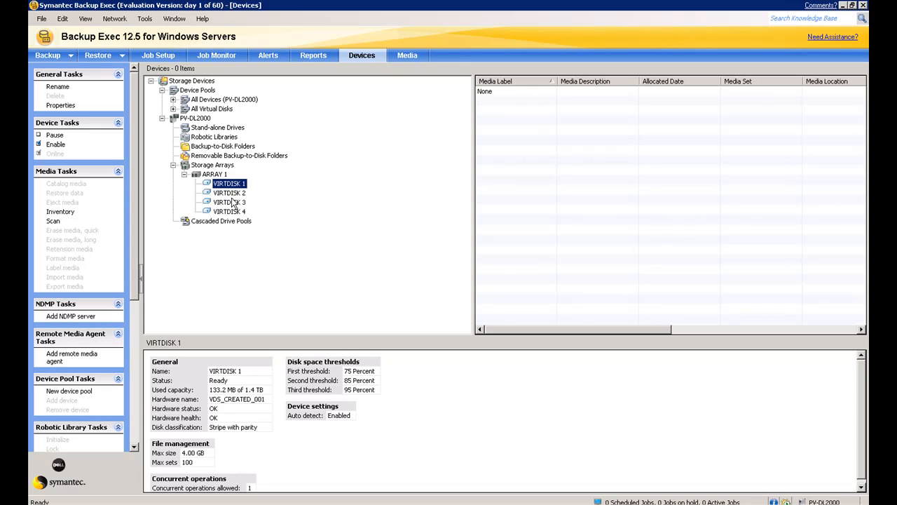
left_click(230, 194)
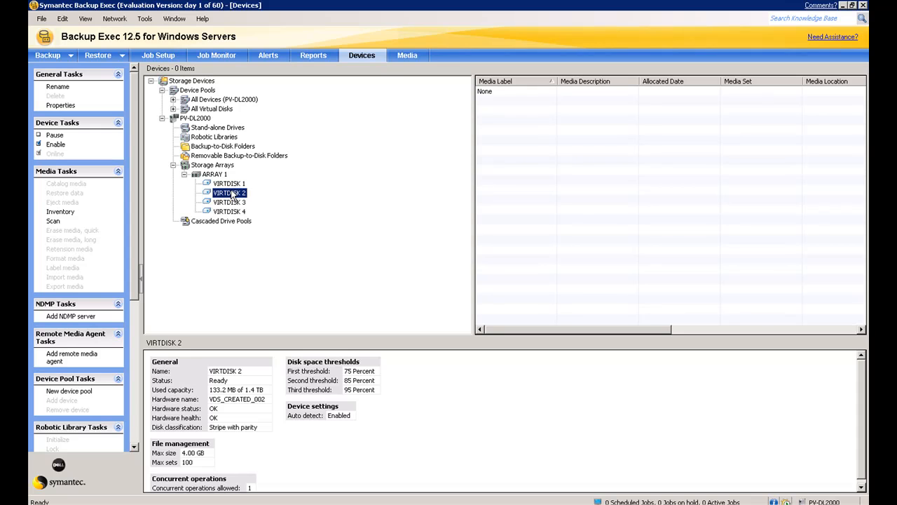
left_click(229, 202)
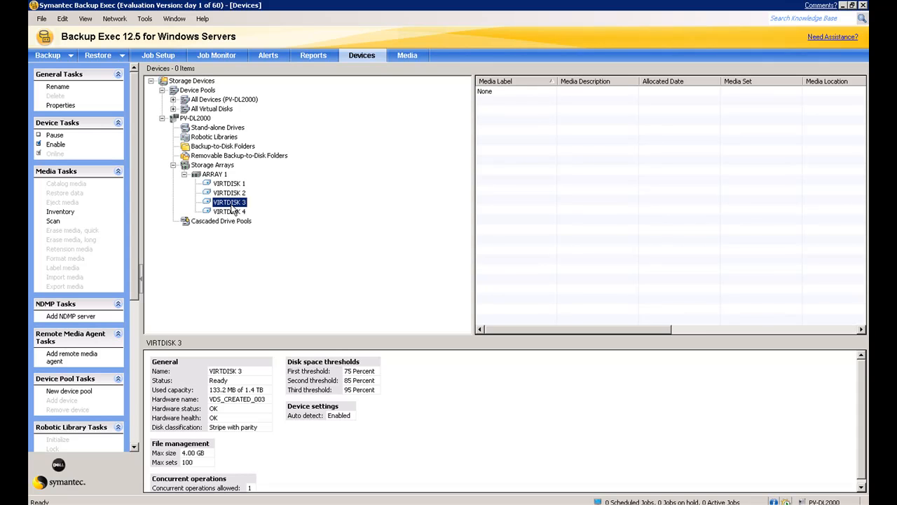
mouse_move(232, 213)
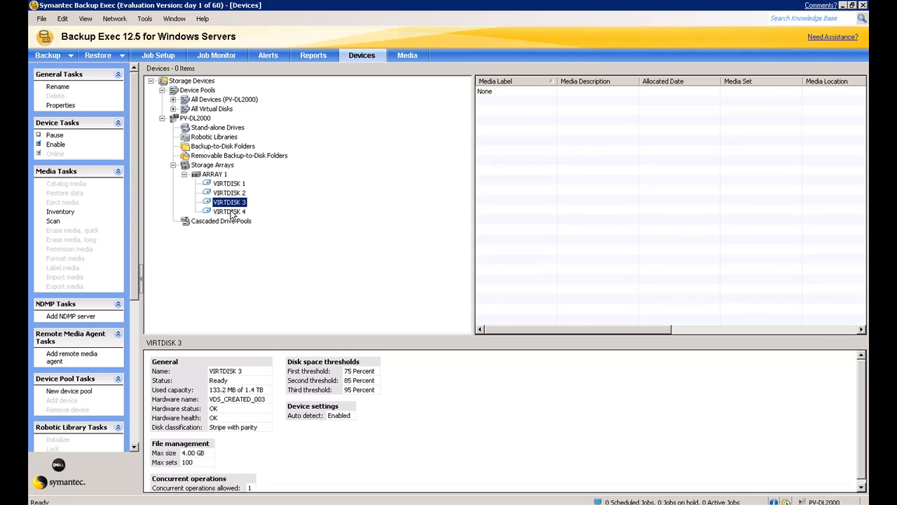
left_click(229, 210)
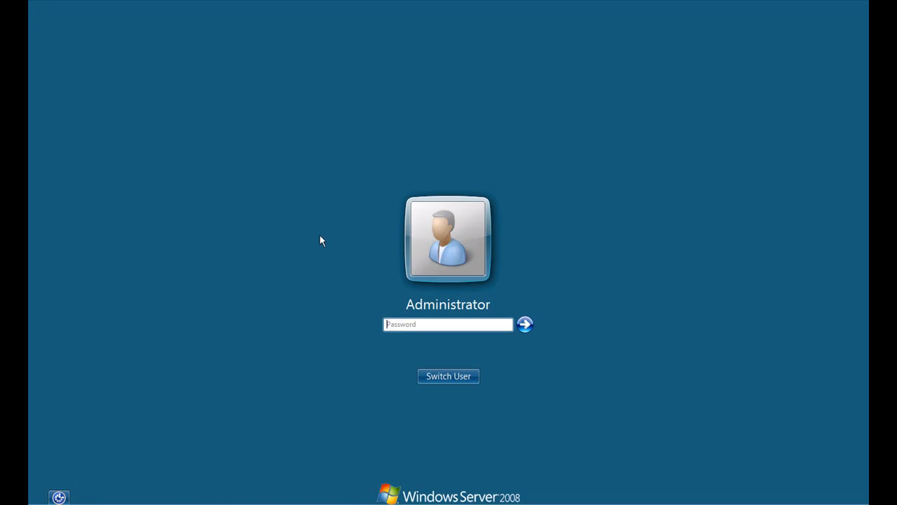
mouse_move(325, 303)
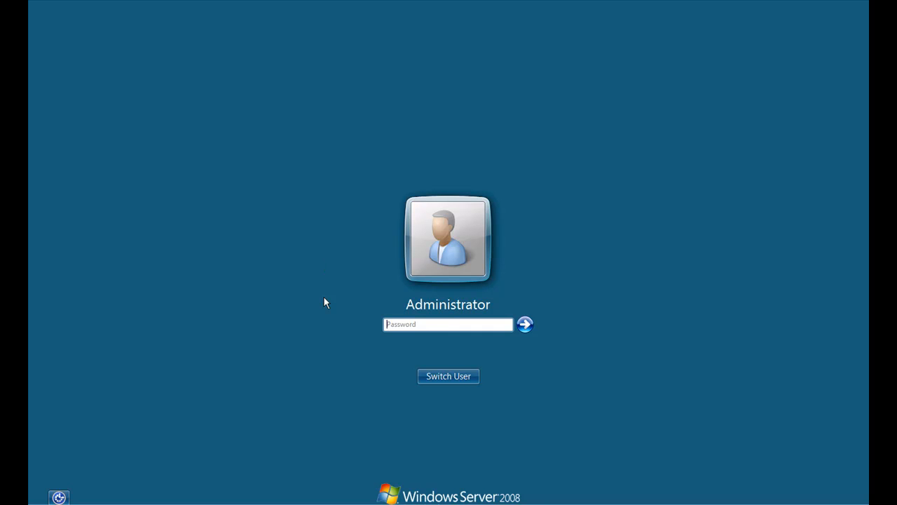